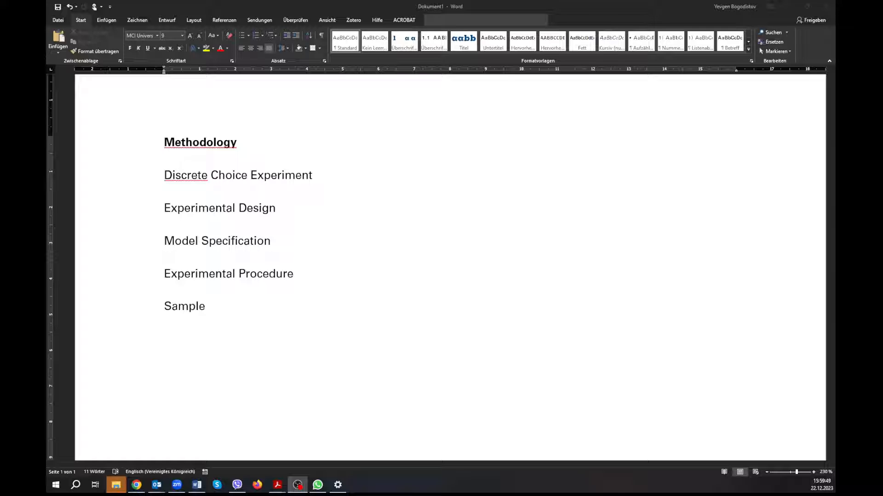
pyautogui.moveTo(460, 323)
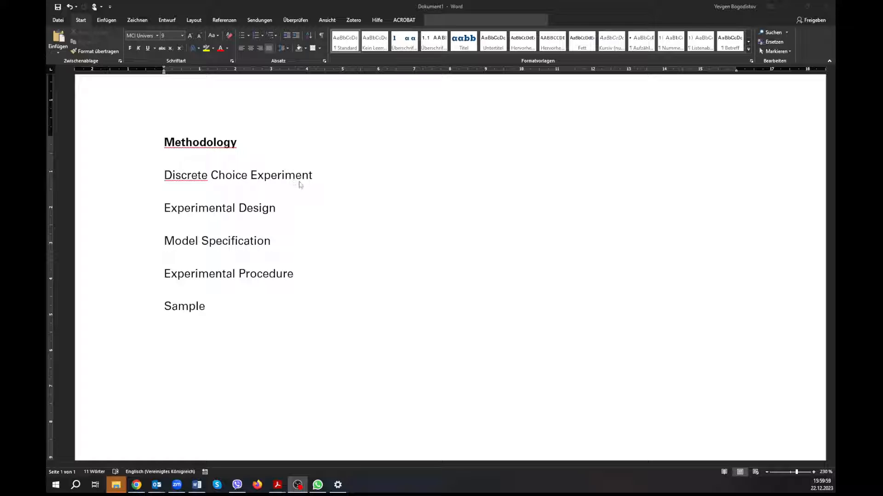
pyautogui.moveTo(259, 188)
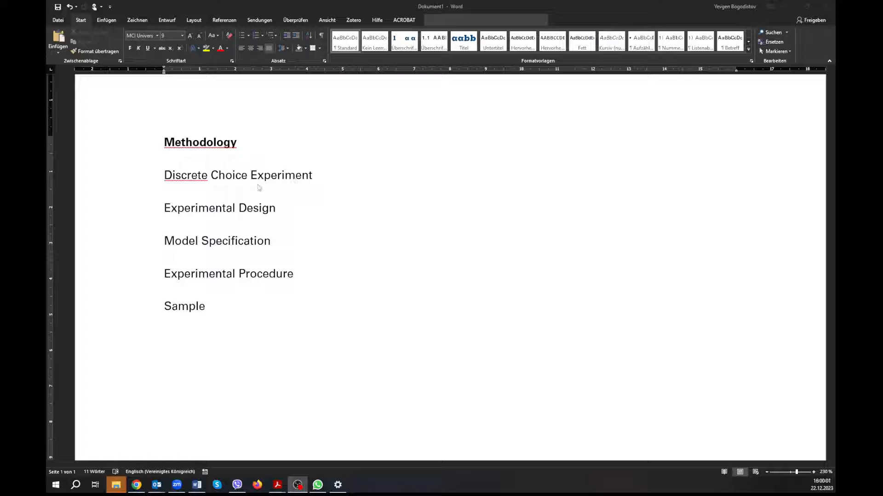
pyautogui.moveTo(227, 208)
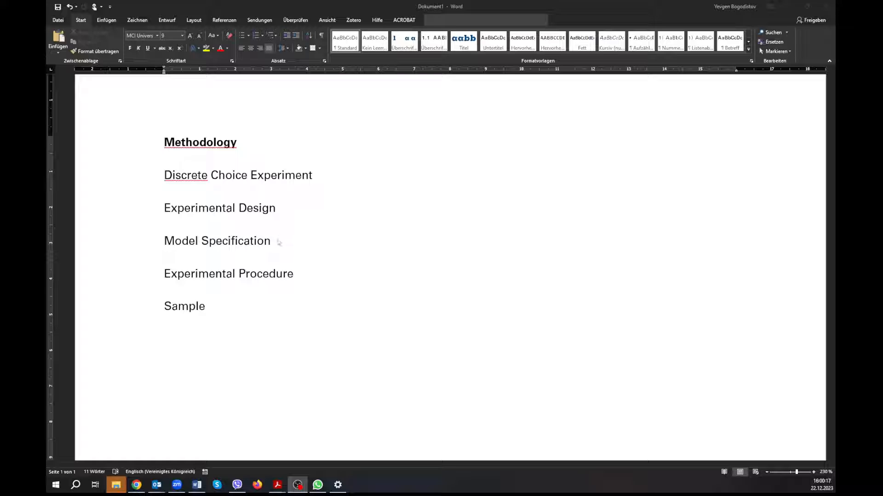
pyautogui.moveTo(181, 251)
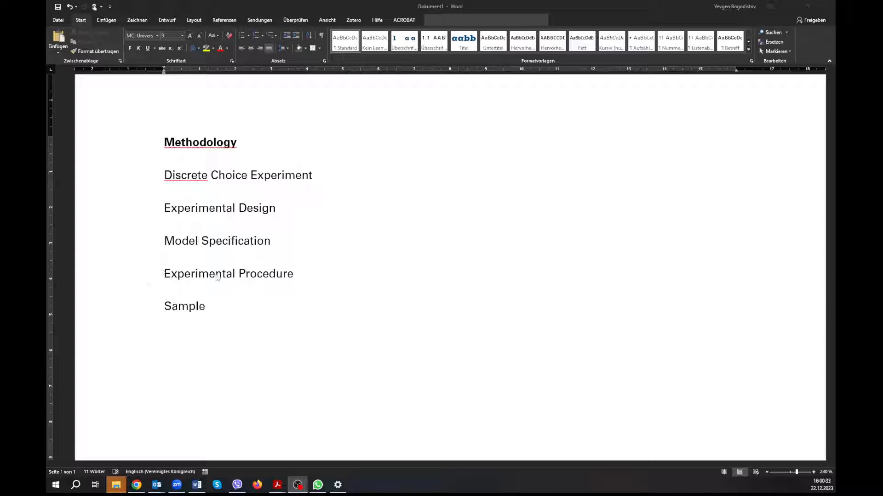
pyautogui.moveTo(273, 279)
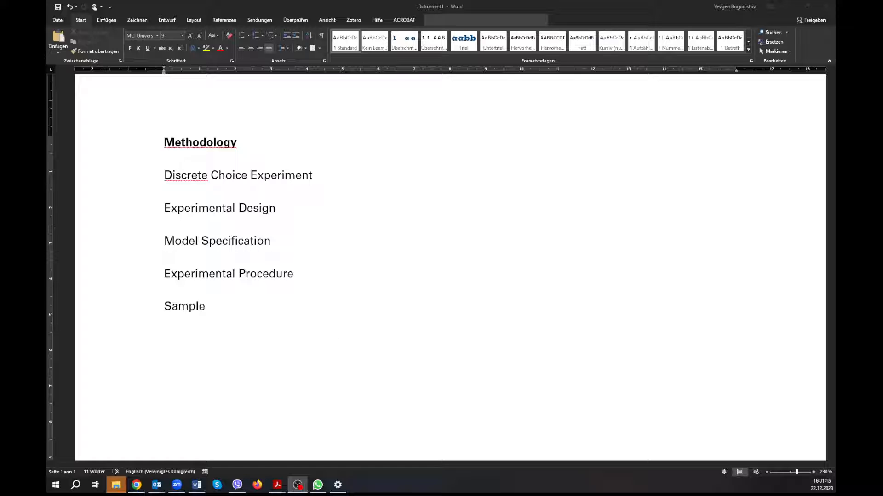
# Switch from the Word outline to the published paper's Methodology page in Acrobat
pyautogui.click(276, 488)
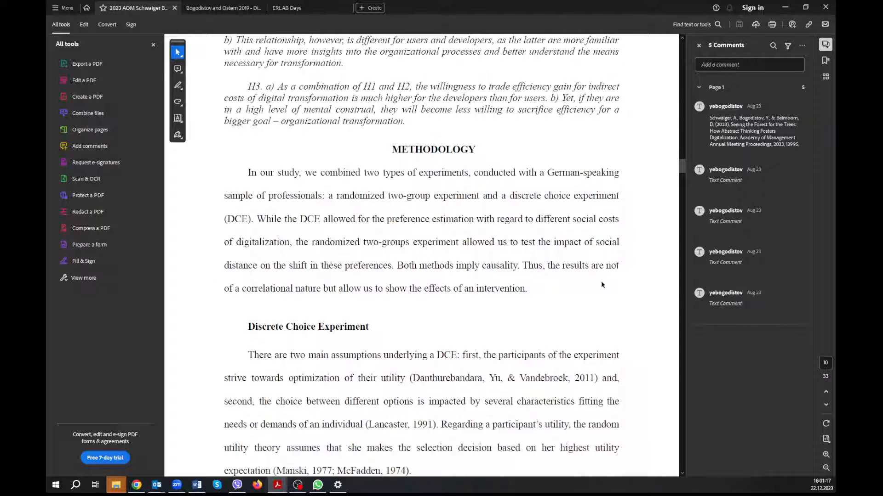
pyautogui.moveTo(576, 276)
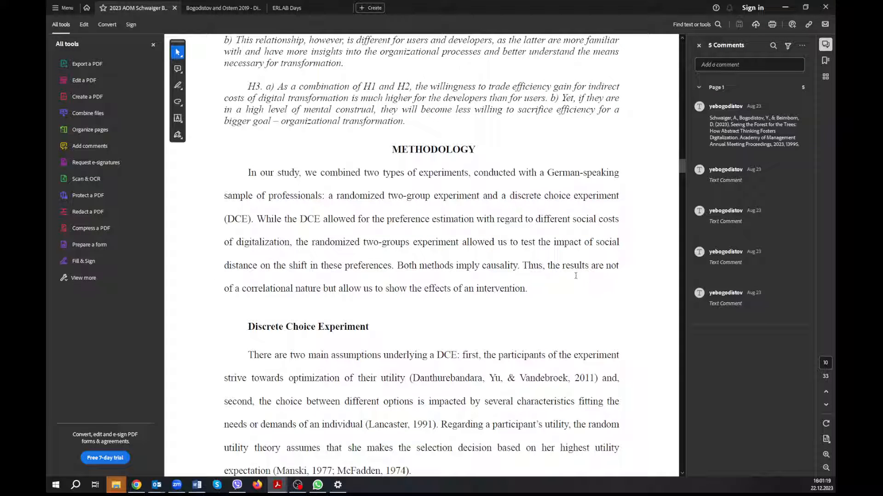
pyautogui.moveTo(539, 275)
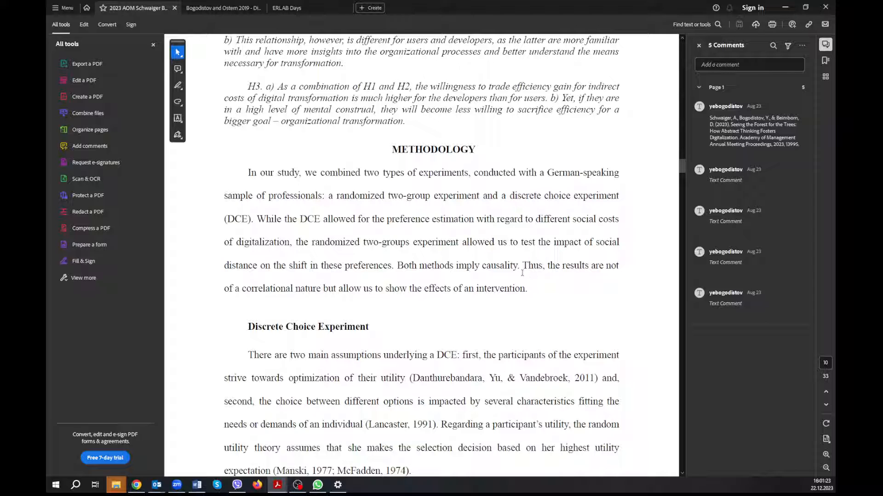
pyautogui.moveTo(467, 259)
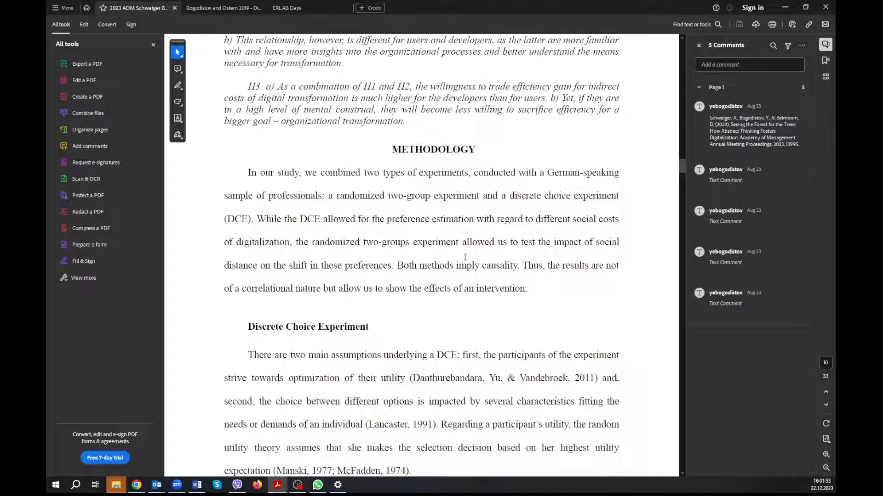
pyautogui.moveTo(236, 175)
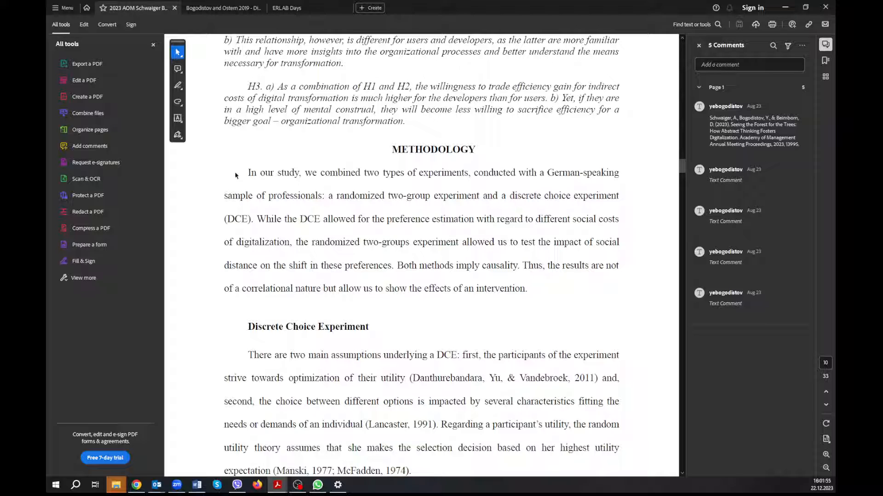
pyautogui.moveTo(247, 172); pyautogui.dragTo(472, 288)
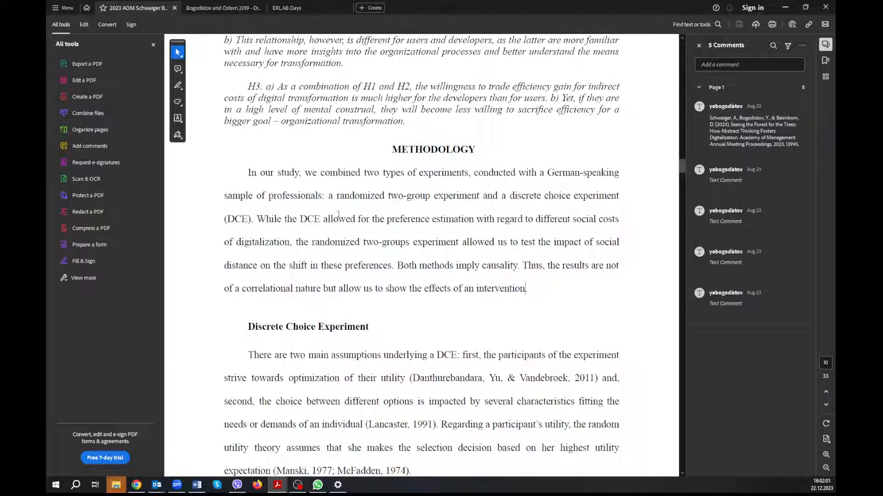
pyautogui.moveTo(247, 172); pyautogui.dragTo(369, 219)
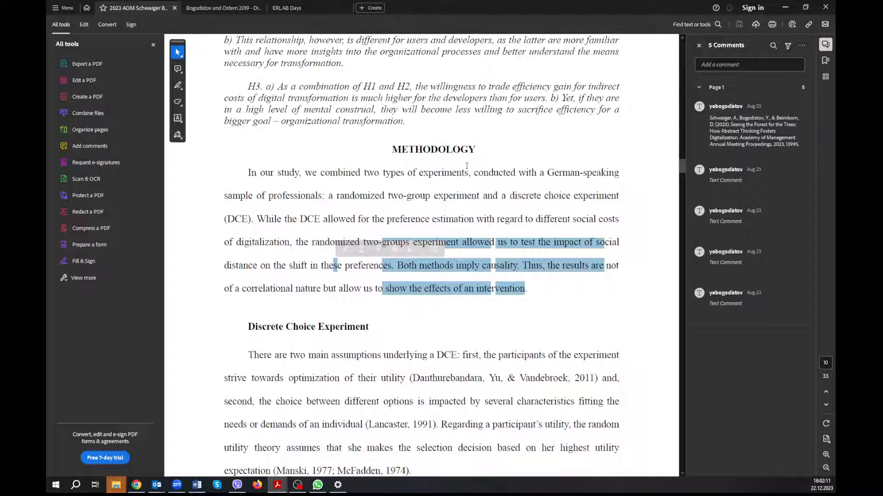
pyautogui.doubleClick(444, 172)
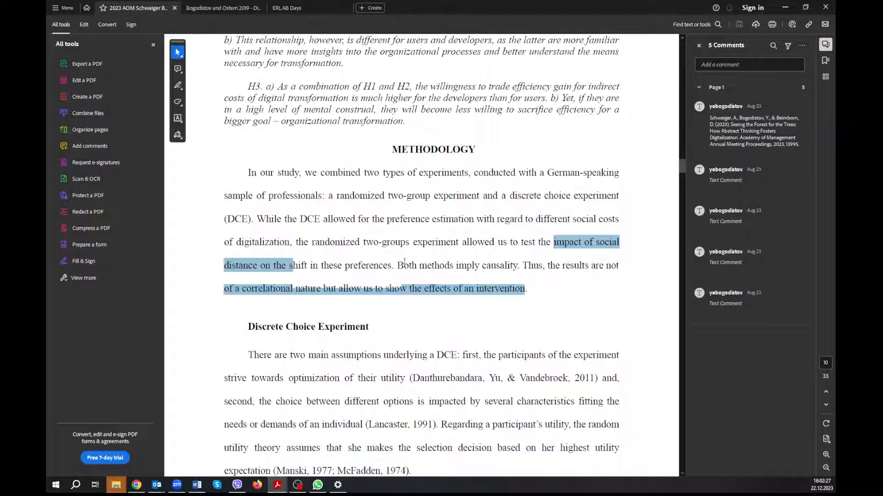
pyautogui.click(398, 265)
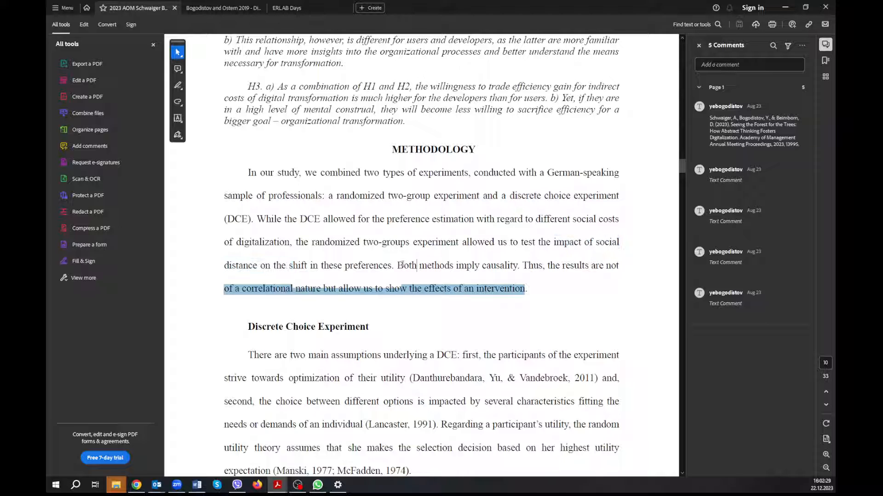
pyautogui.moveTo(397, 265); pyautogui.dragTo(517, 264)
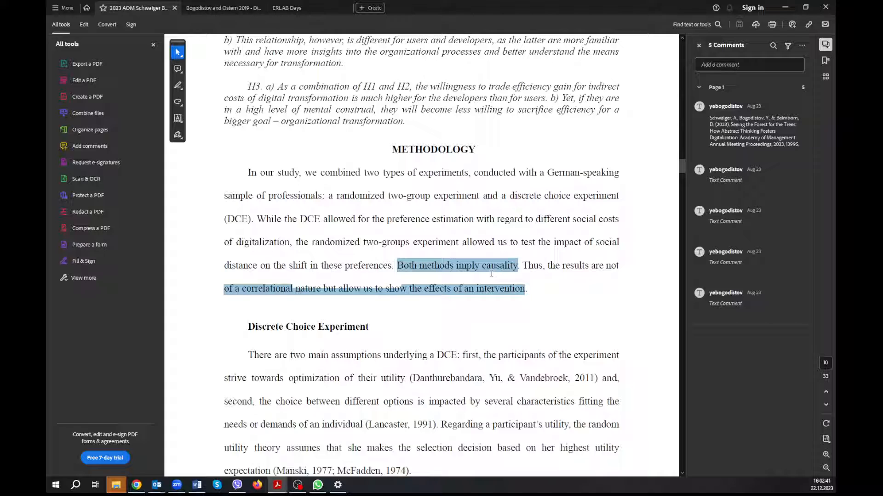
pyautogui.moveTo(424, 218)
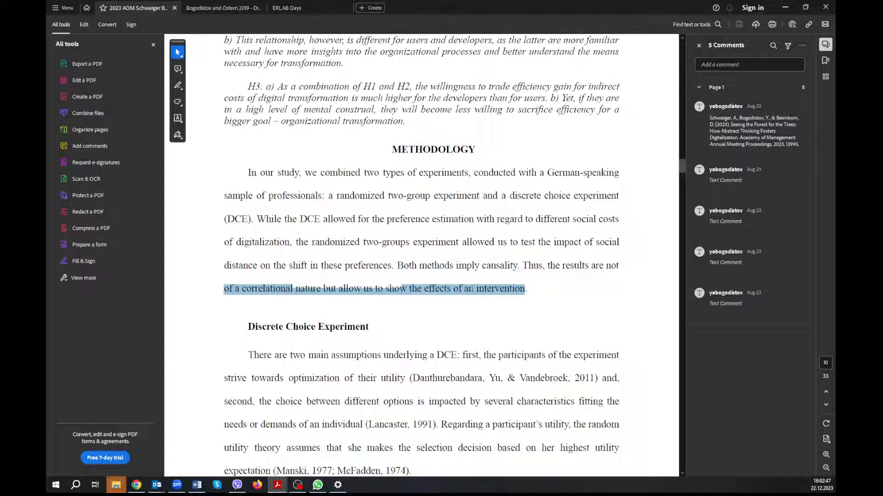
pyautogui.scroll(-3)
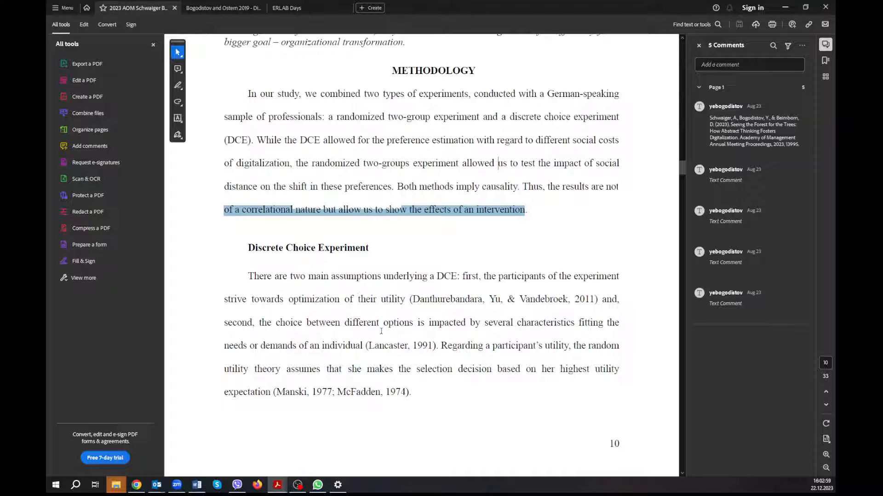
pyautogui.moveTo(518, 356)
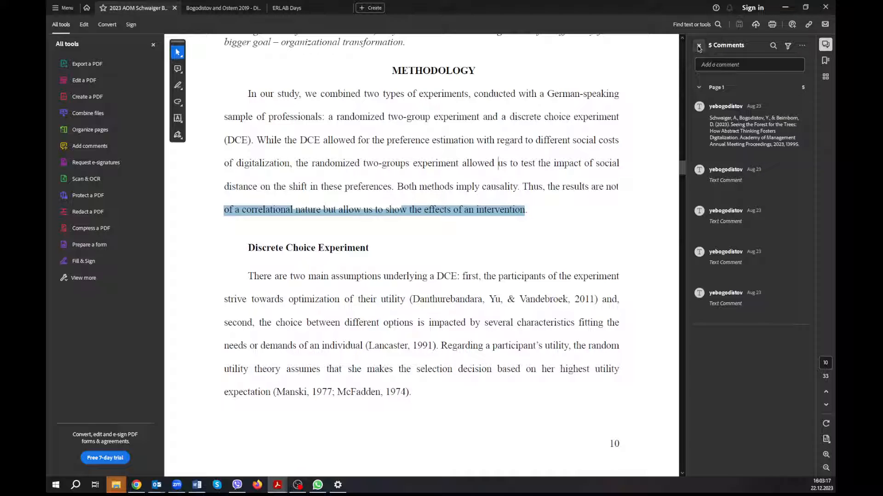
# Close the comments list and highlight the DCE assumptions and utility-optimization lines while reading
pyautogui.click(699, 46)
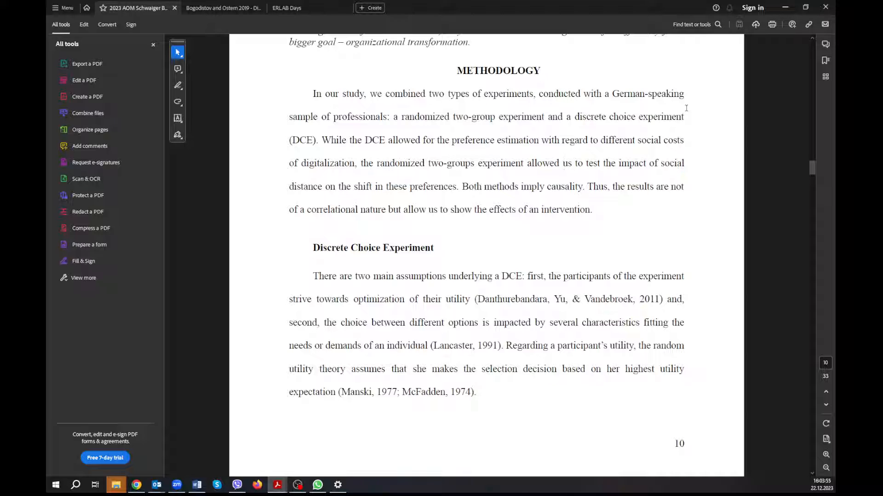
pyautogui.moveTo(367, 315)
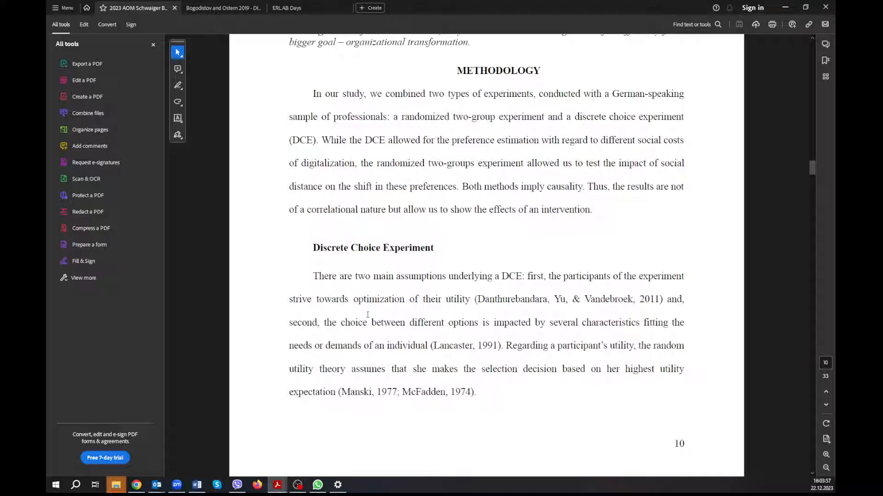
pyautogui.moveTo(371, 276); pyautogui.dragTo(475, 393)
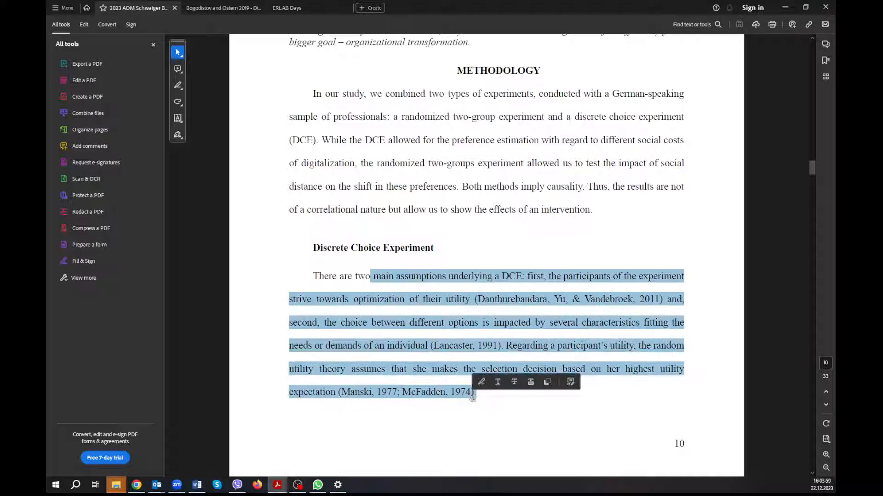
pyautogui.click(512, 398)
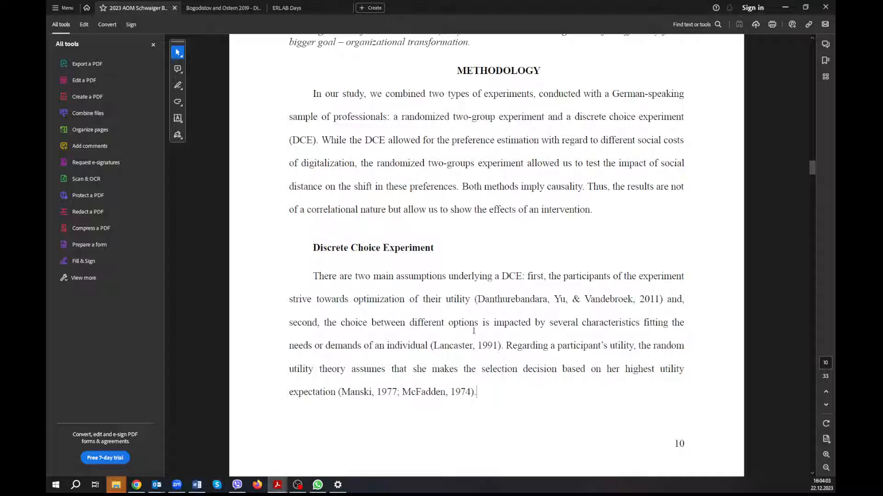
pyautogui.moveTo(289, 299); pyautogui.dragTo(445, 323)
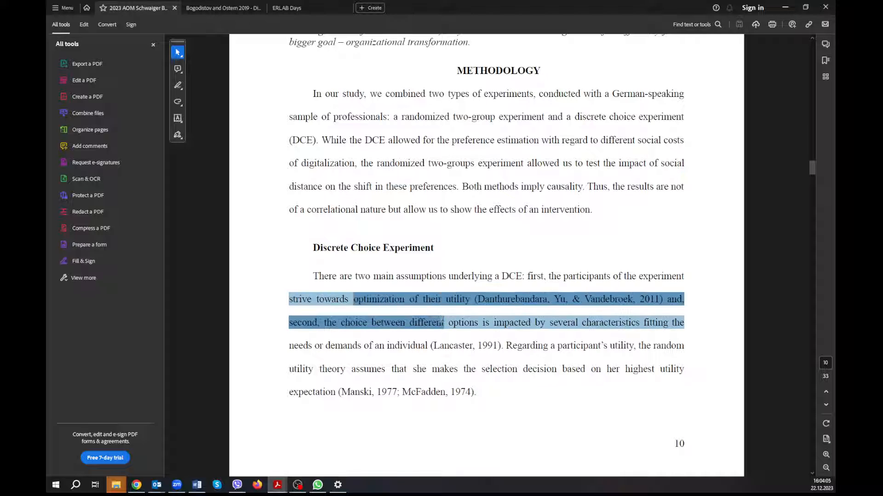
pyautogui.scroll(-3)
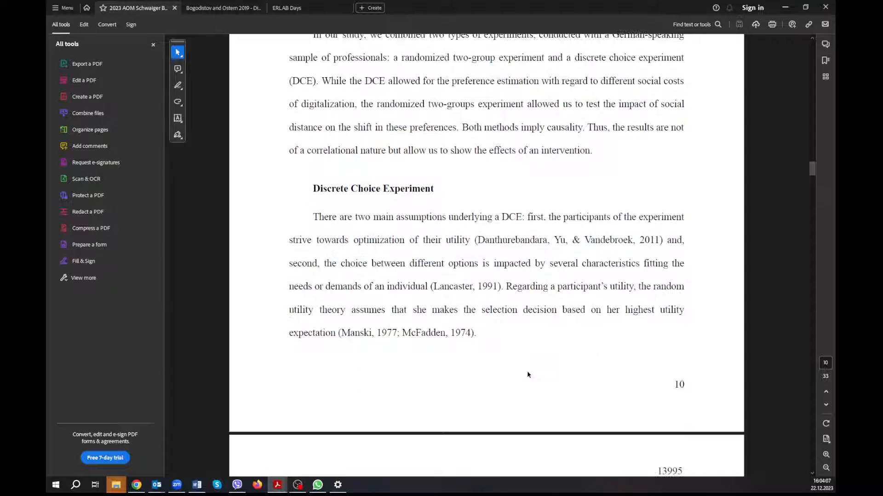
pyautogui.scroll(-3)
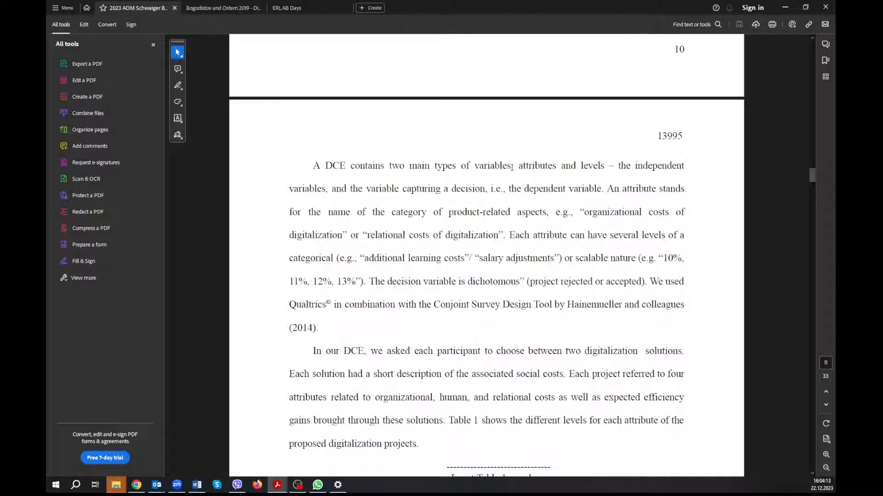
pyautogui.moveTo(434, 164); pyautogui.dragTo(603, 165)
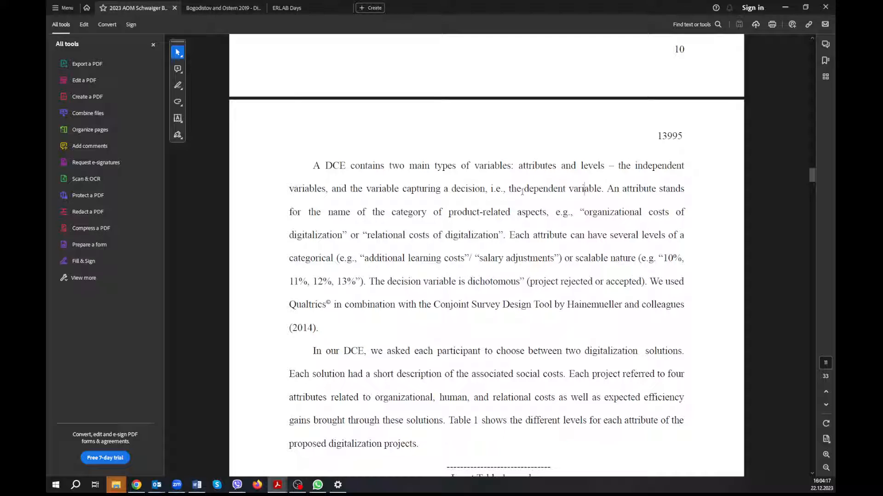
pyautogui.doubleClick(536, 165)
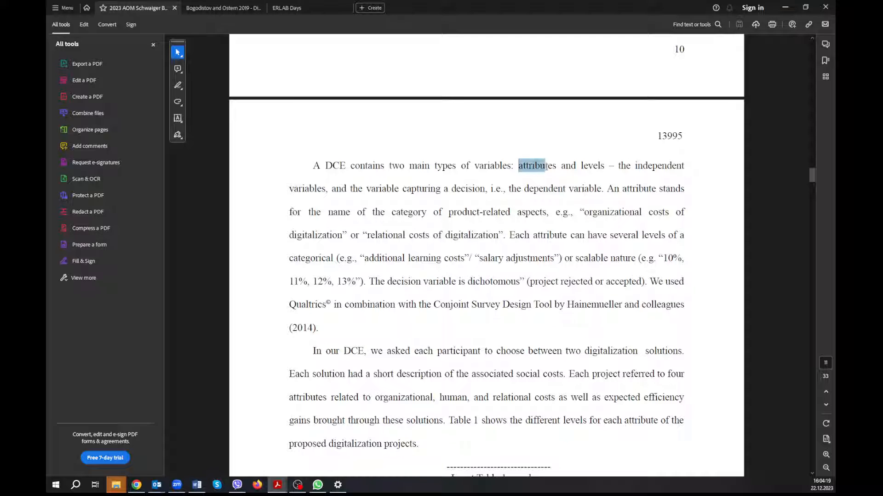
pyautogui.moveTo(536, 165); pyautogui.dragTo(575, 166)
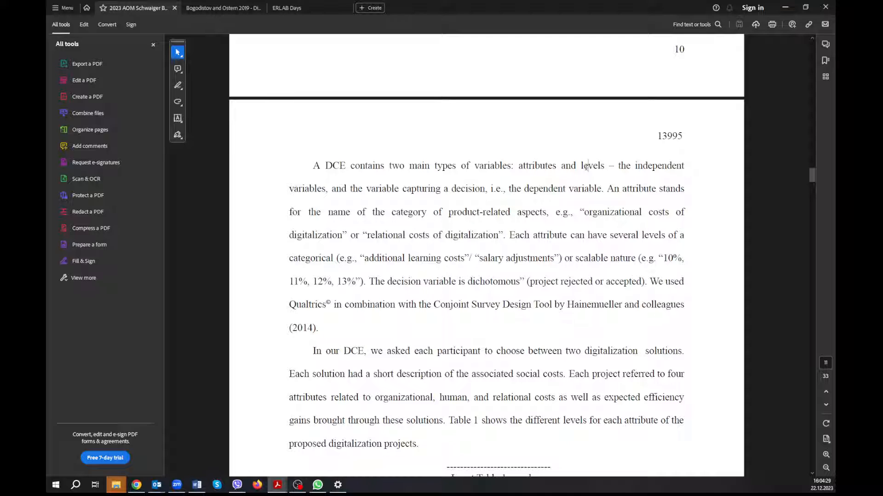
pyautogui.doubleClick(536, 166)
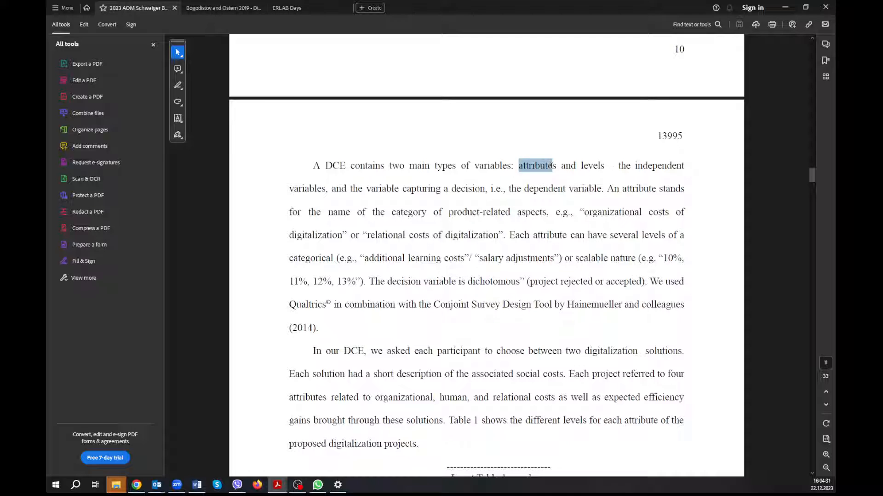
pyautogui.doubleClick(536, 165)
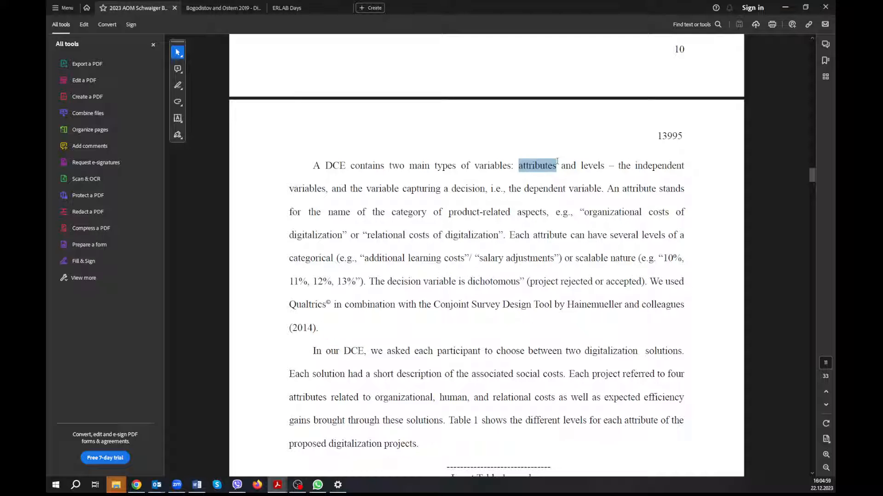
pyautogui.moveTo(538, 286)
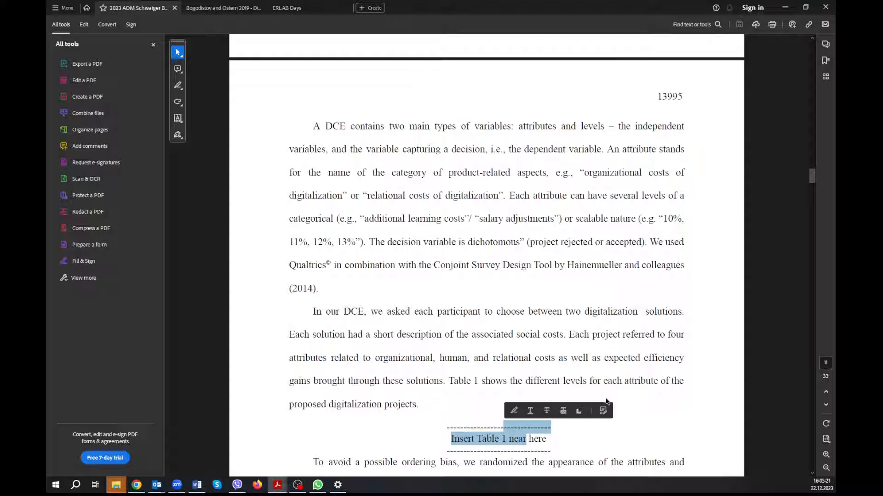
pyautogui.scroll(-3)
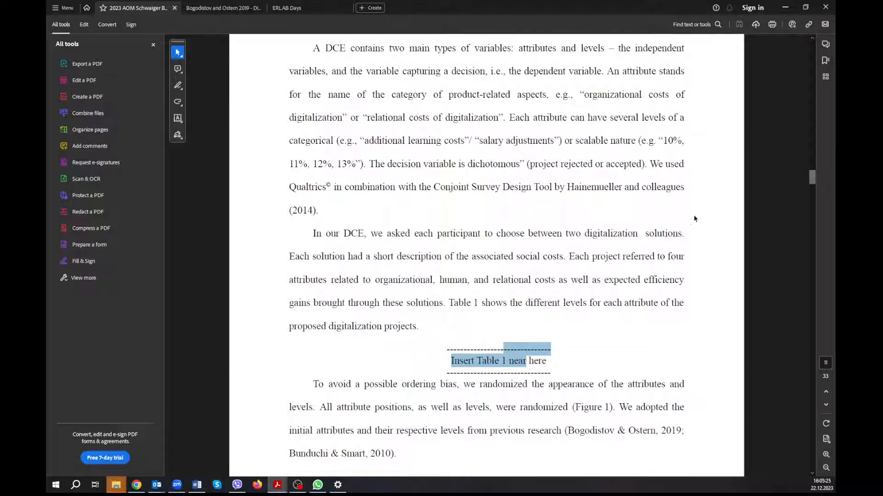
pyautogui.scroll(-3)
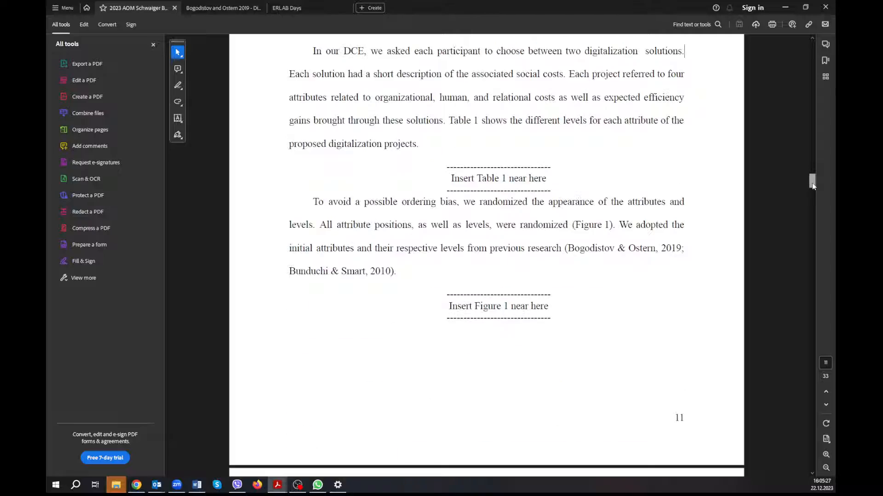
pyautogui.scroll(-3)
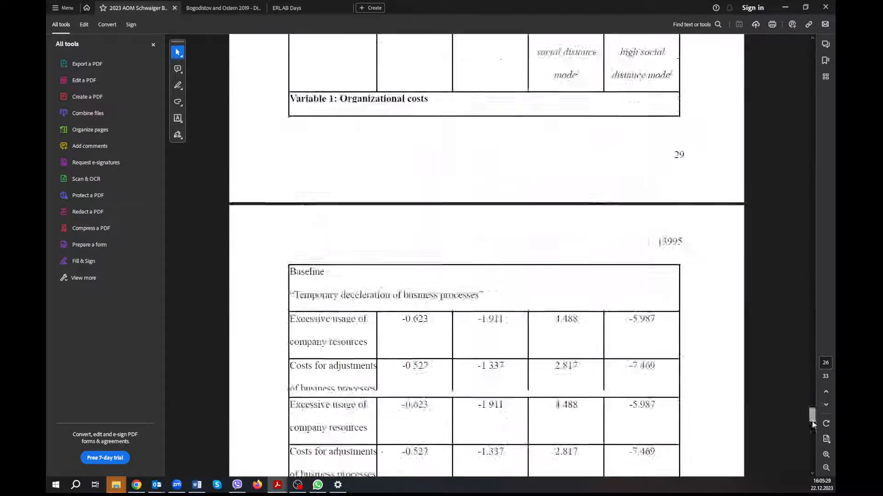
pyautogui.scroll(-3)
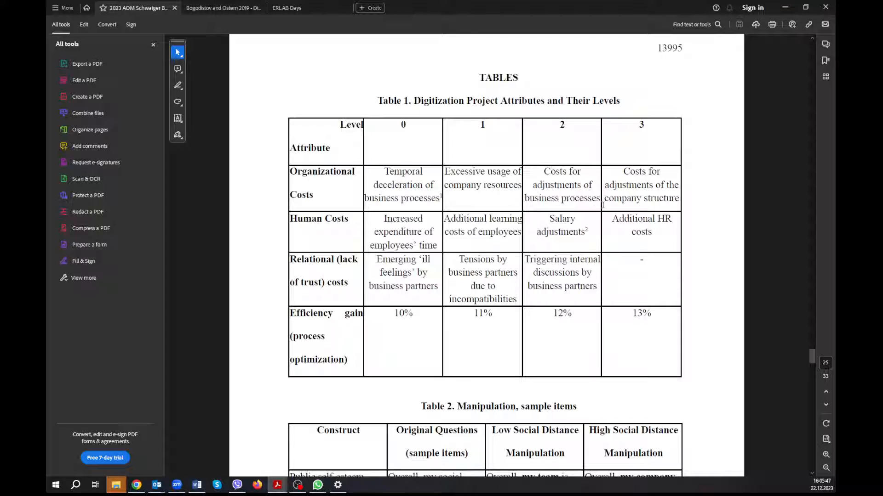
pyautogui.moveTo(720, 381)
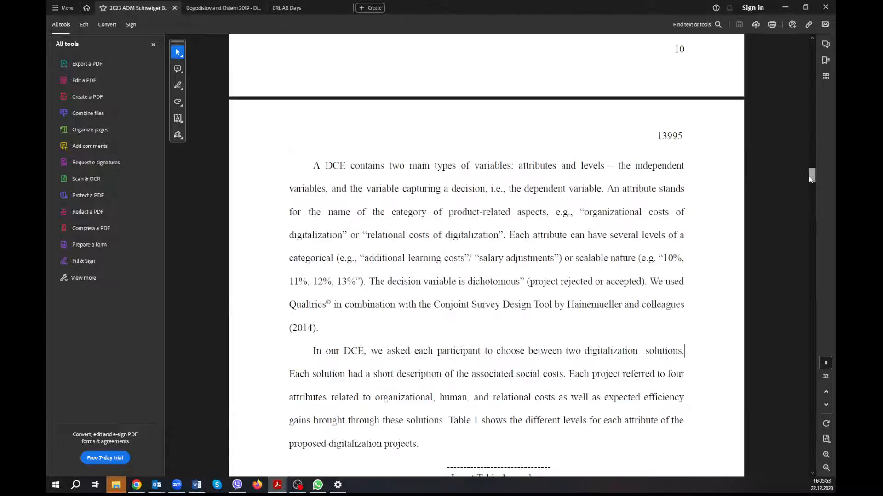
# Scroll past the 'Insert Figure 1' placeholder down to page 32's sample choice task figure
pyautogui.scroll(-3)
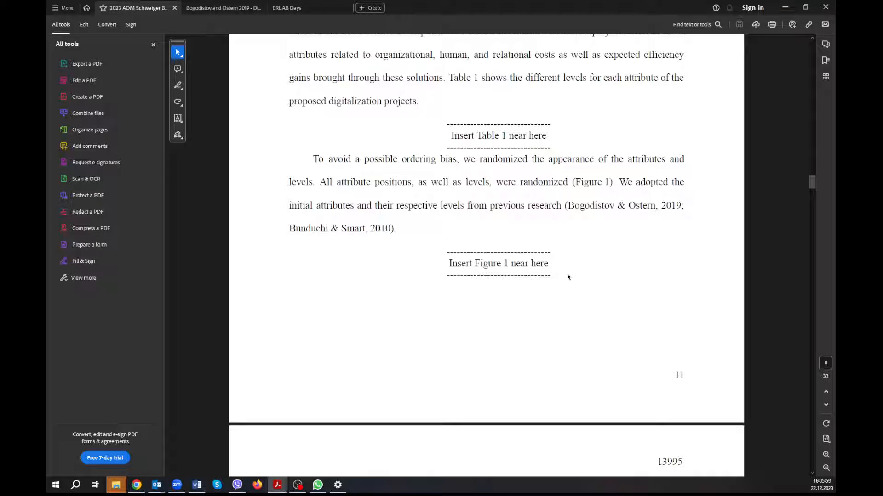
pyautogui.scroll(-3)
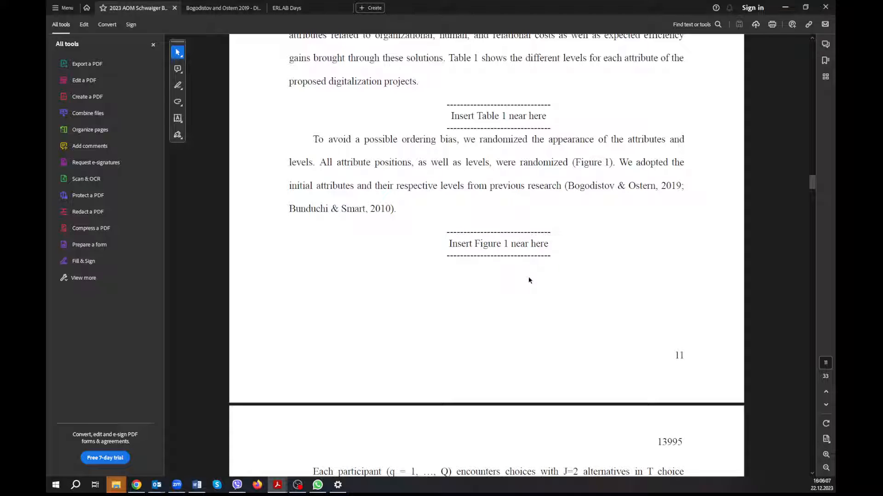
pyautogui.moveTo(776, 211)
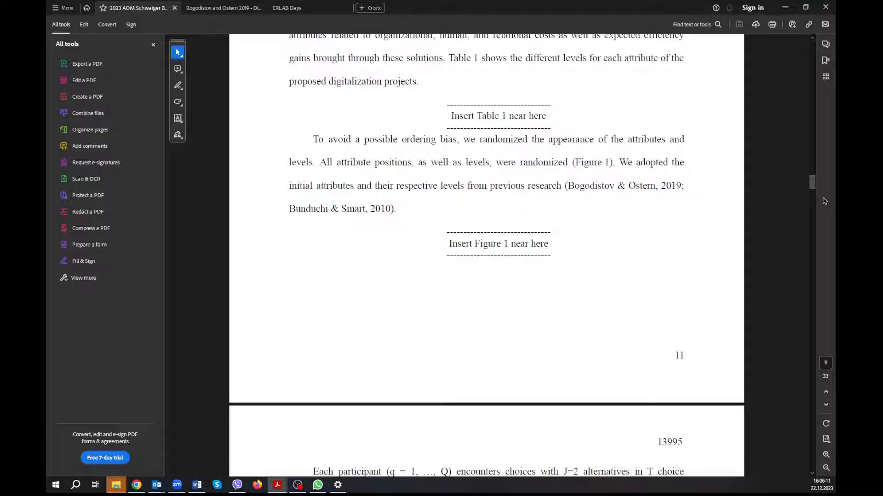
pyautogui.scroll(-3)
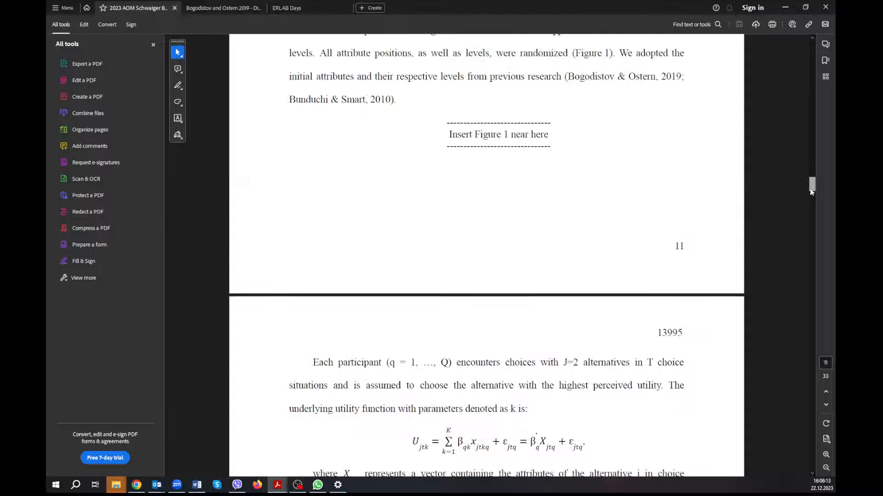
pyautogui.scroll(-3)
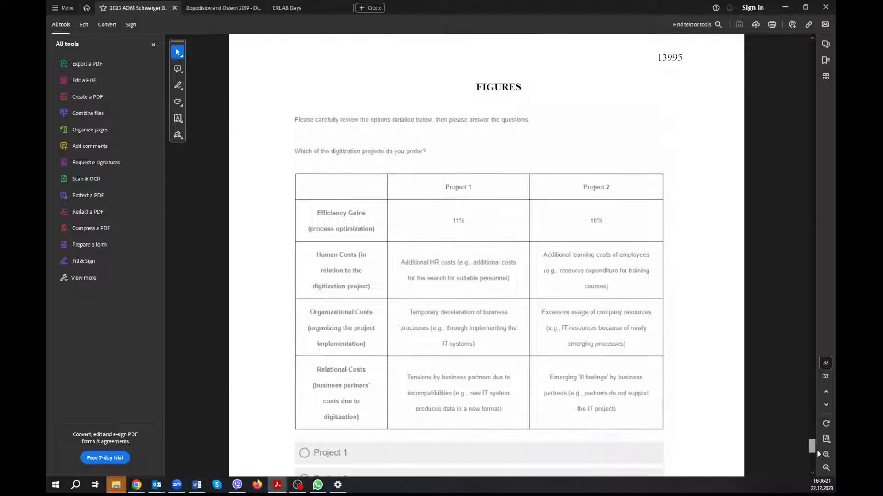
# Scroll past Figure 1 to page 33's Figure 2 selection decision diagram
pyautogui.scroll(-3)
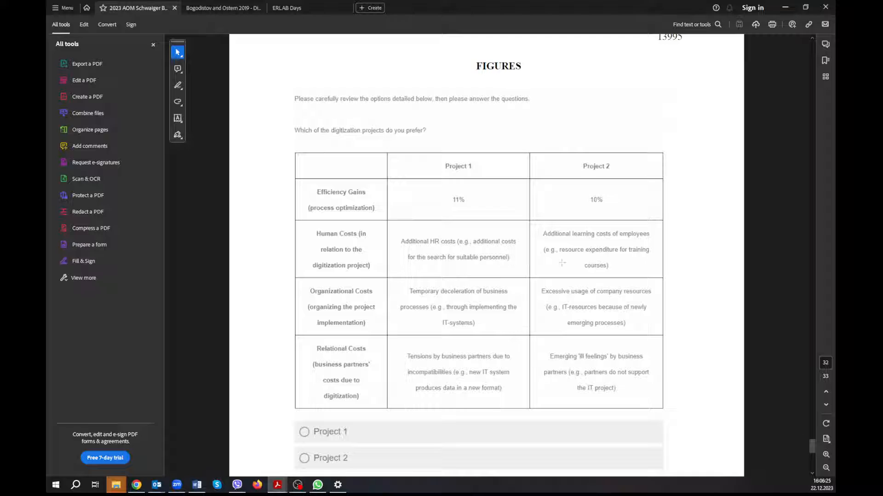
pyautogui.moveTo(692, 260)
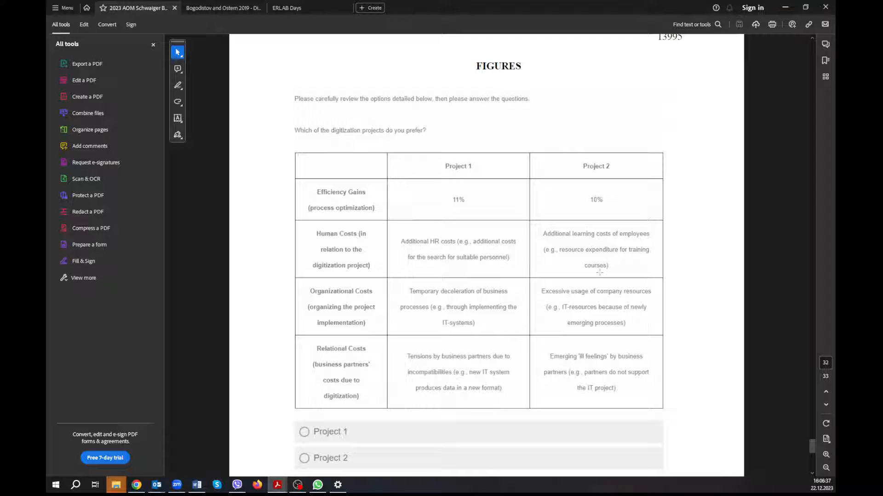
pyautogui.scroll(-3)
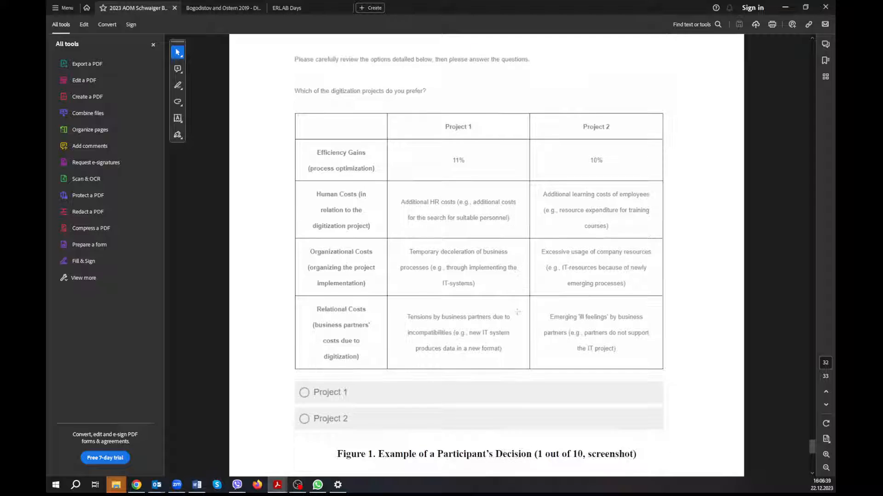
pyautogui.scroll(-3)
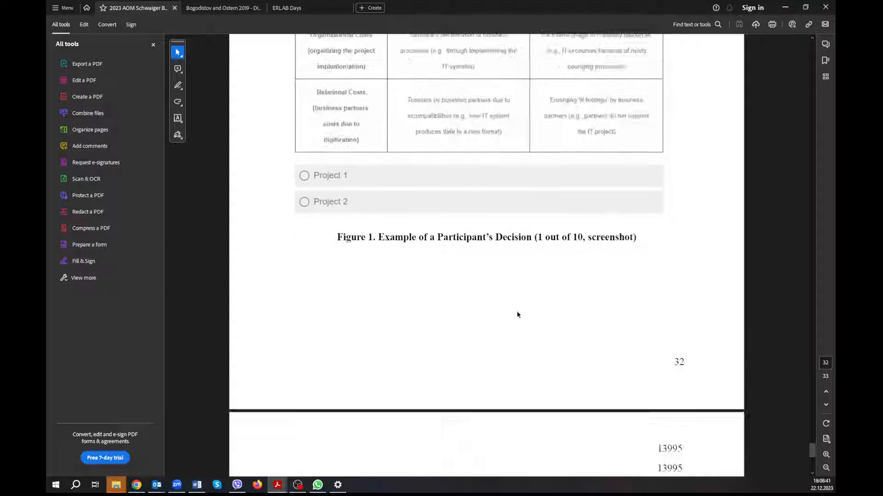
pyautogui.scroll(-3)
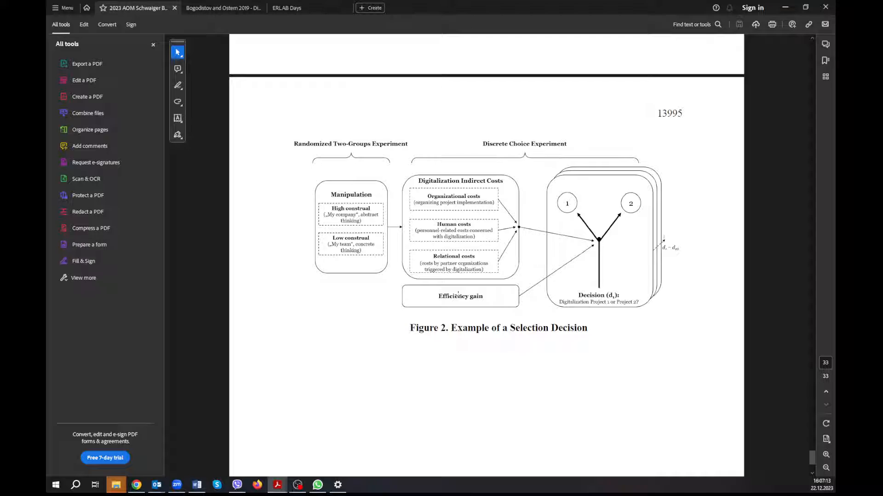
pyautogui.moveTo(799, 462)
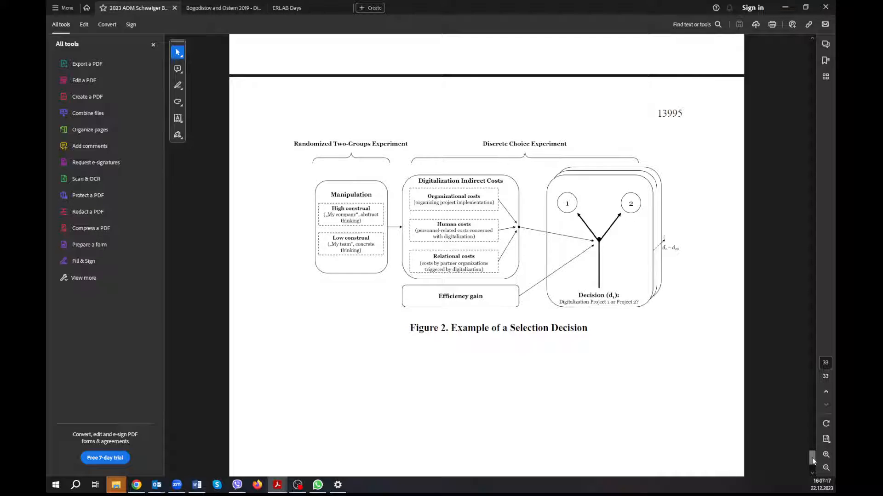
pyautogui.scroll(-3)
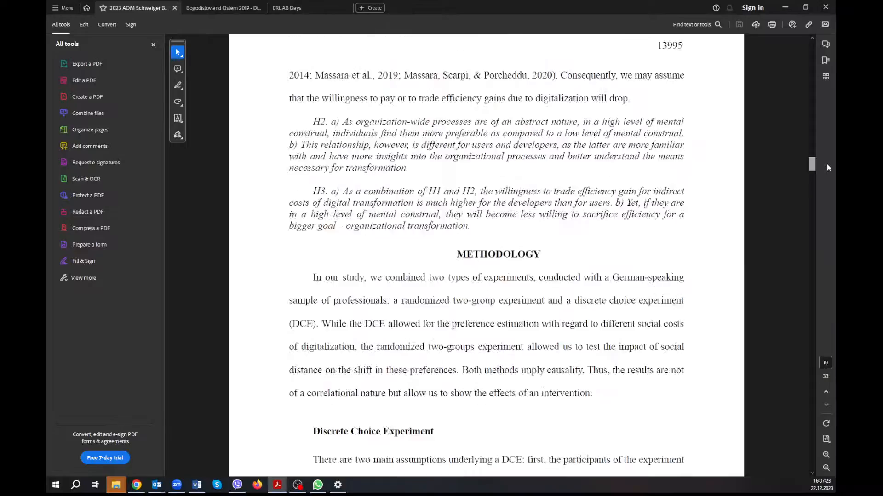
pyautogui.scroll(-3)
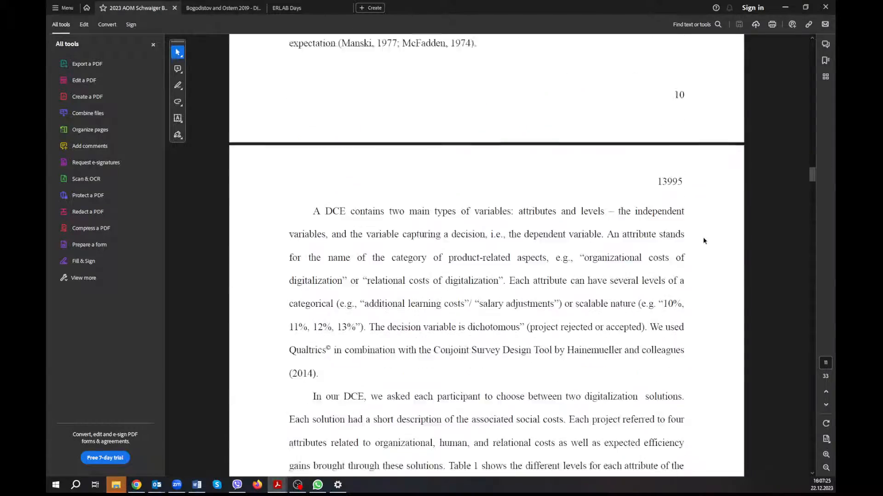
pyautogui.scroll(-3)
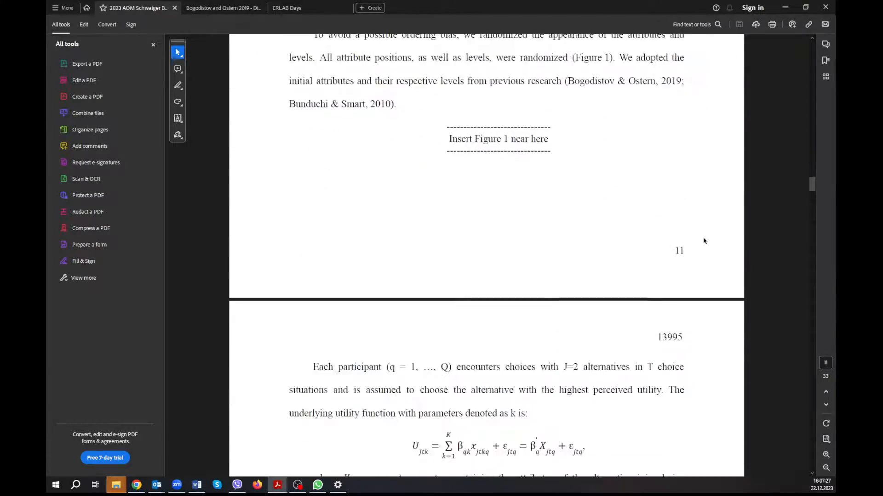
pyautogui.scroll(-3)
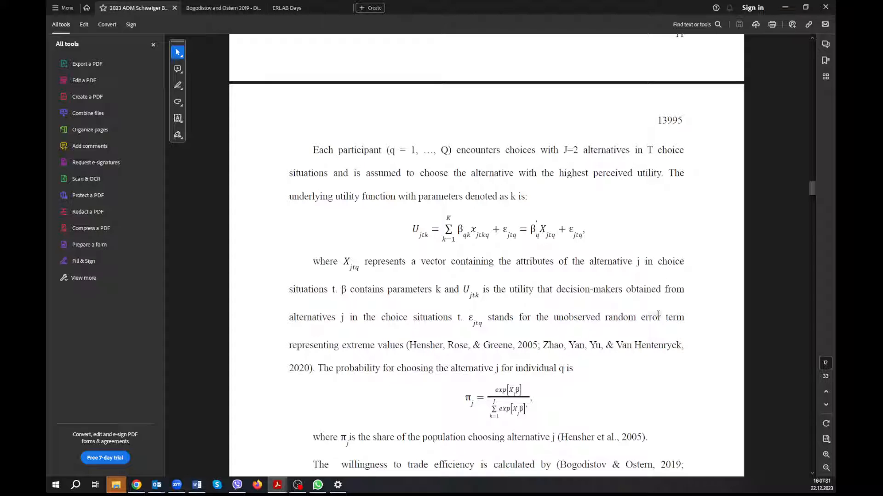
pyautogui.click(197, 485)
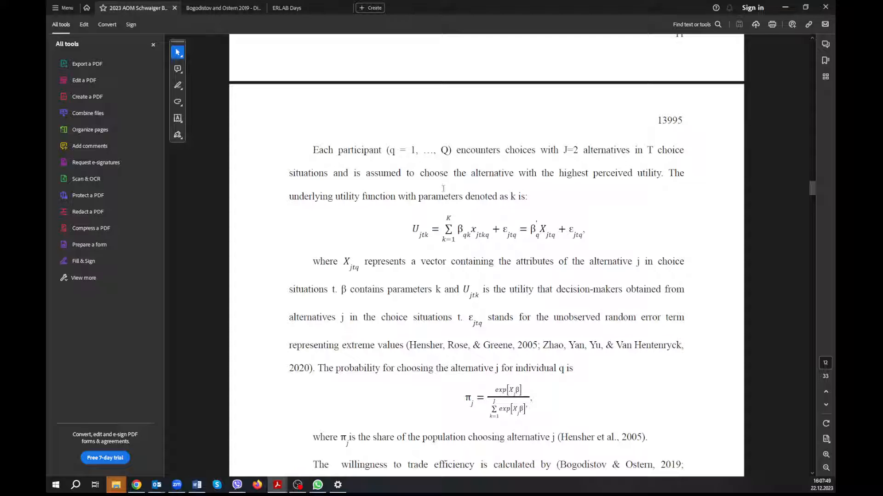
pyautogui.moveTo(463, 232)
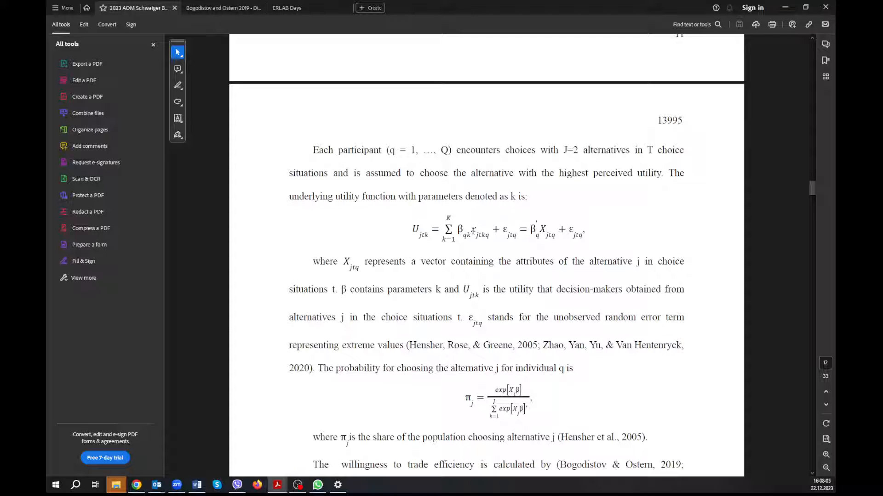
pyautogui.moveTo(472, 230)
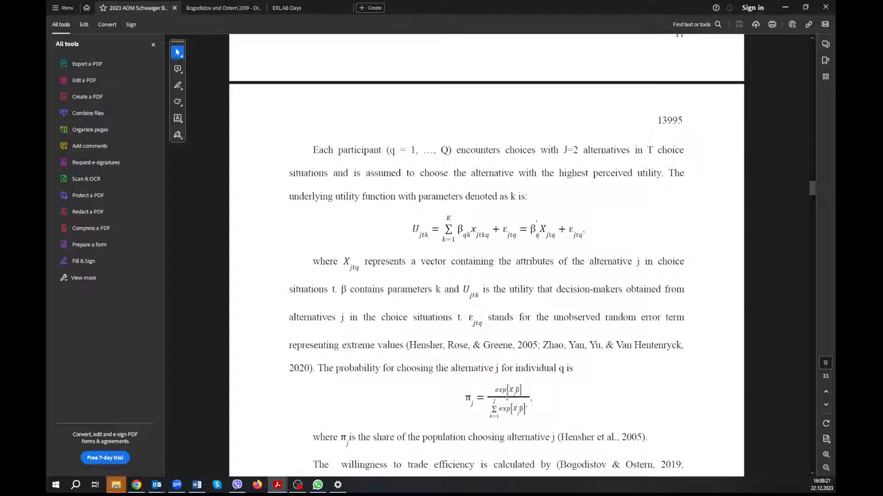
pyautogui.click(523, 390)
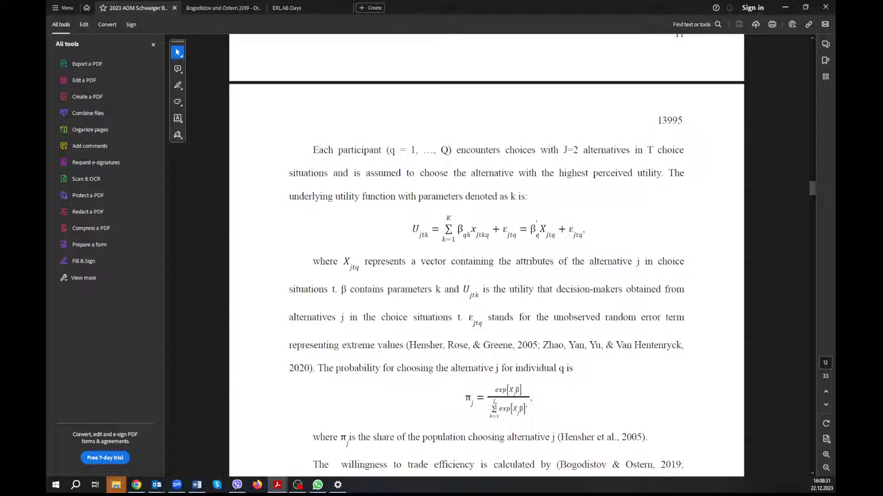
pyautogui.moveTo(562, 370)
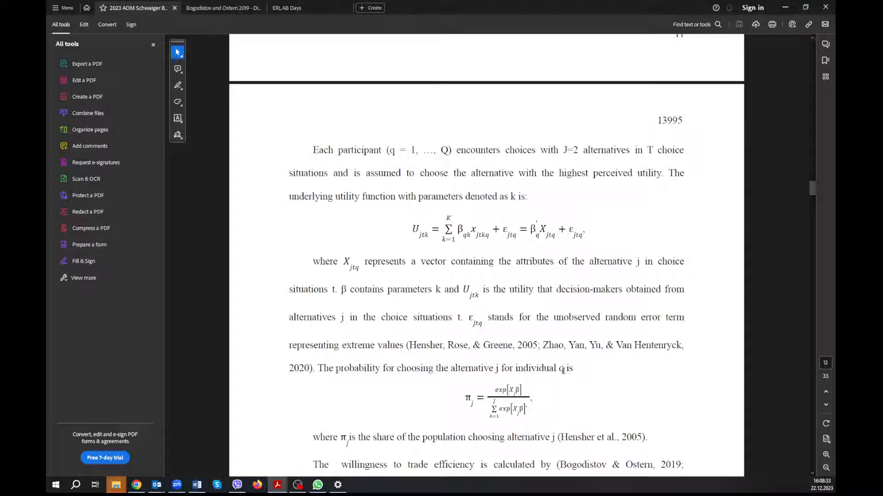
pyautogui.moveTo(584, 349)
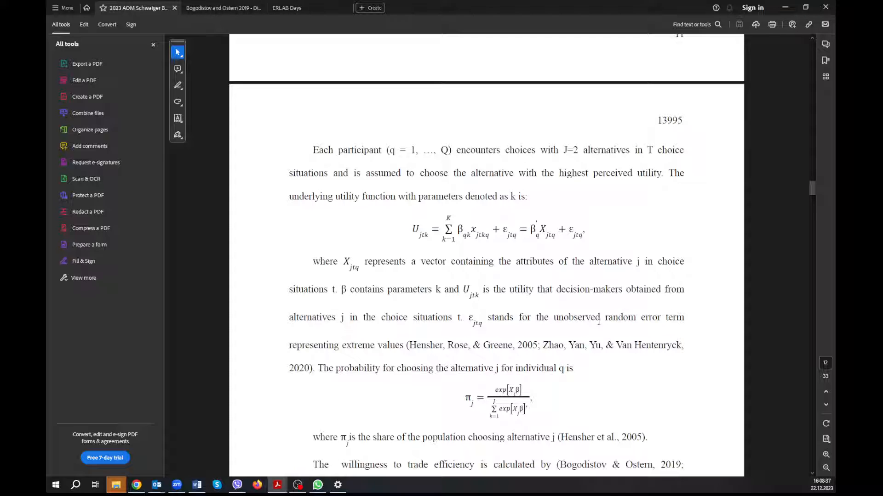
# Scroll to the willingness-to-trade-efficiency formula and the Manipulation section heading
pyautogui.scroll(-3)
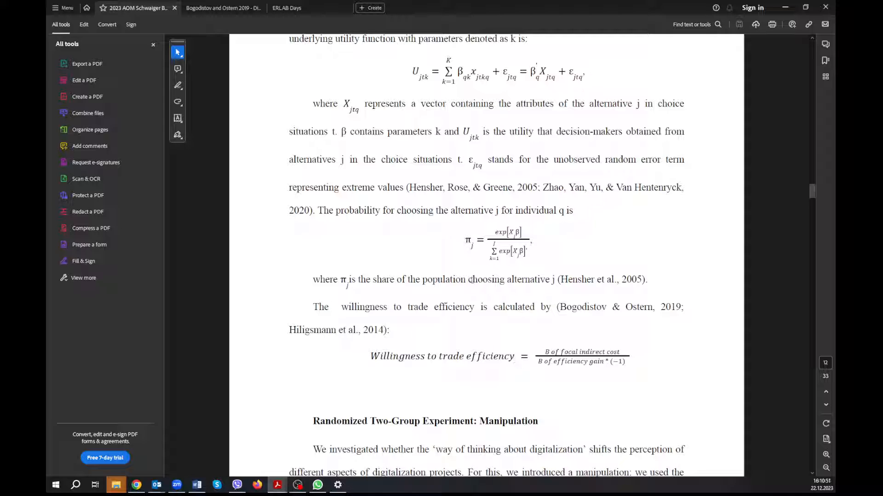
# Scroll through the Data Collection and Sample description toward the sample demographics
pyautogui.scroll(-3)
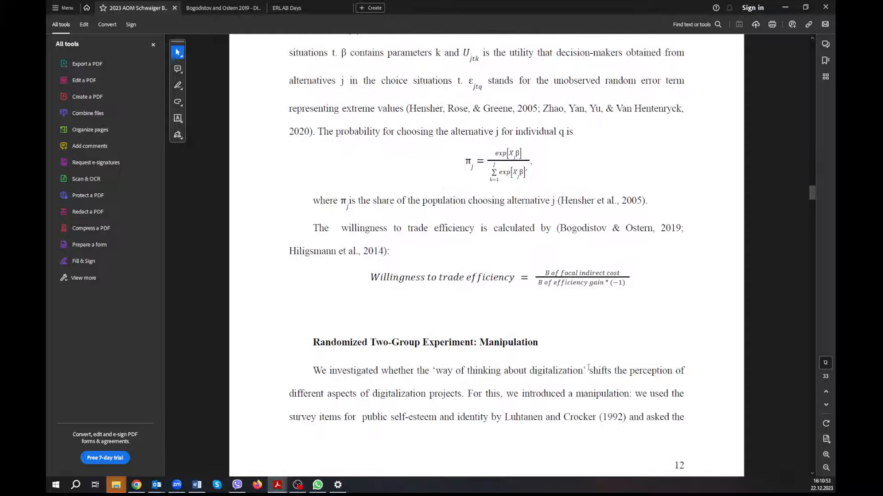
pyautogui.scroll(-3)
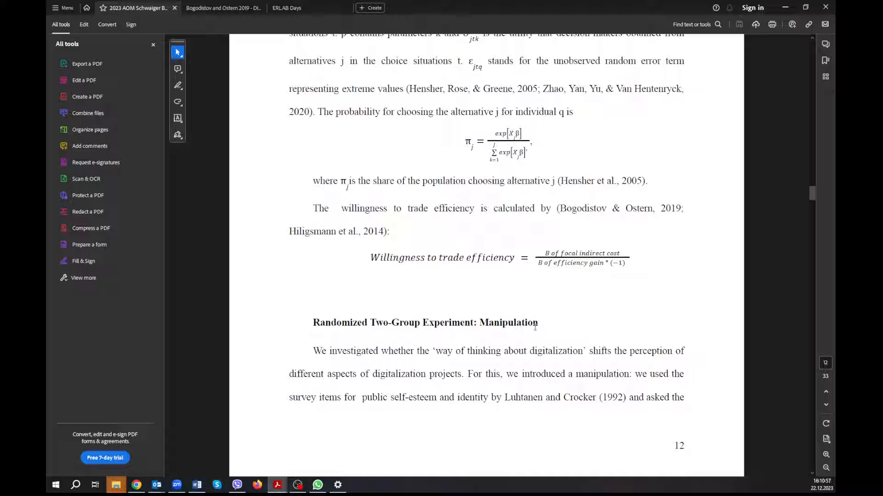
pyautogui.scroll(-3)
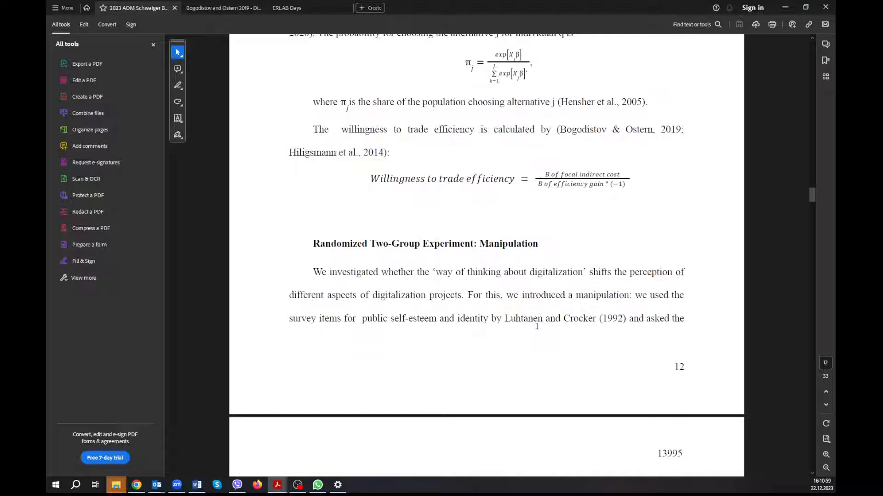
pyautogui.scroll(-3)
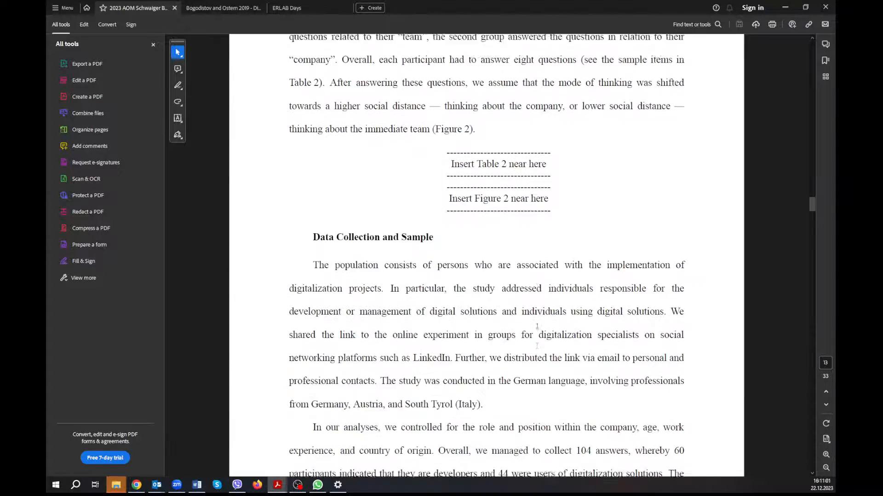
pyautogui.scroll(-3)
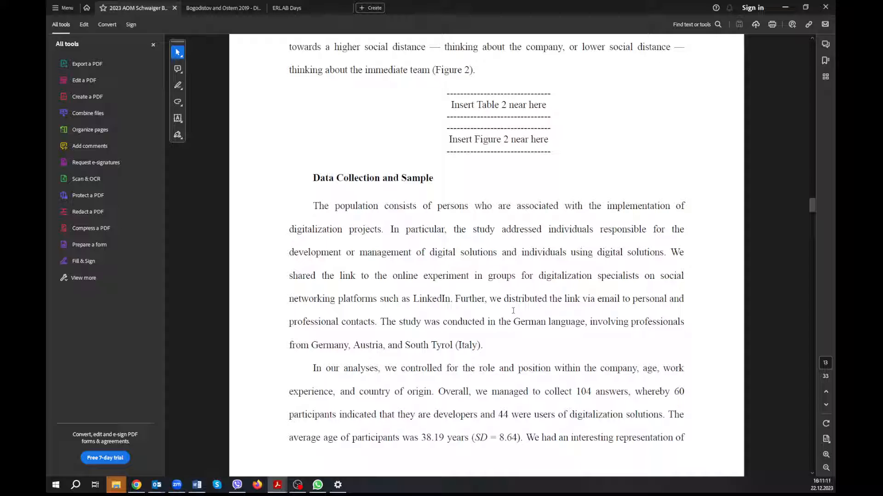
pyautogui.moveTo(557, 363)
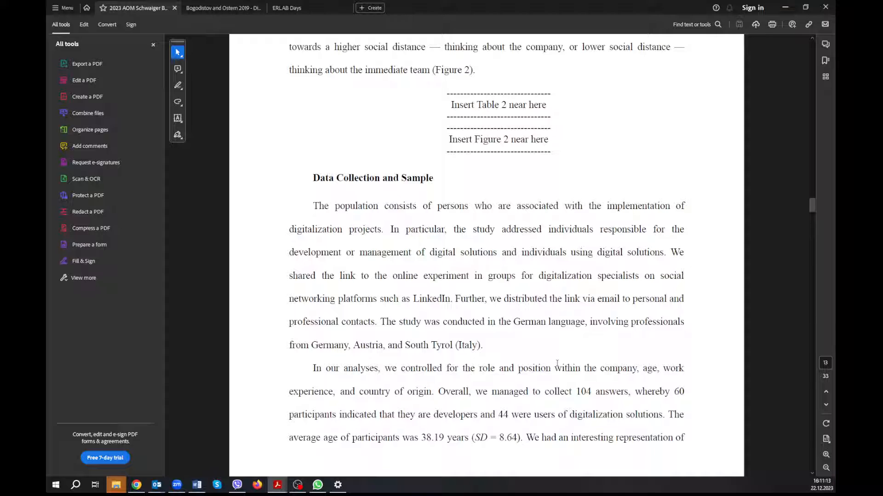
pyautogui.scroll(-3)
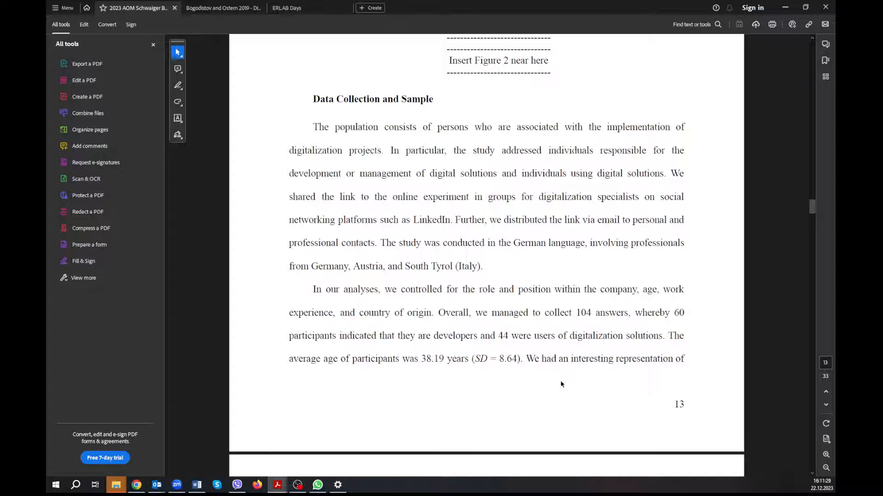
# Reach page 14's Ethics Statement and highlight the 1,940 cases analyzed
pyautogui.scroll(-3)
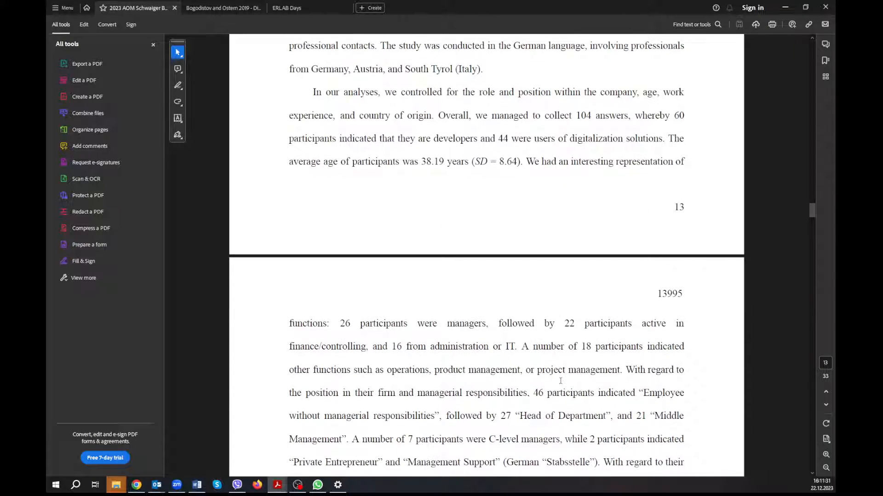
pyautogui.scroll(-3)
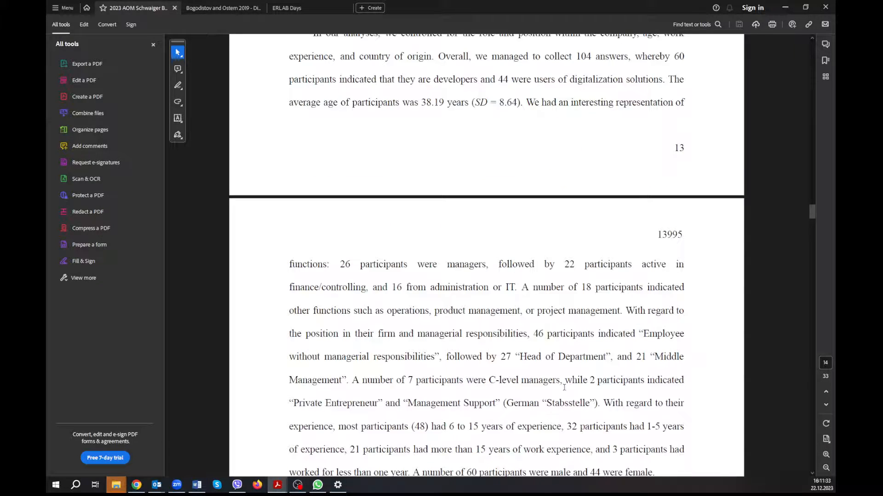
pyautogui.scroll(-3)
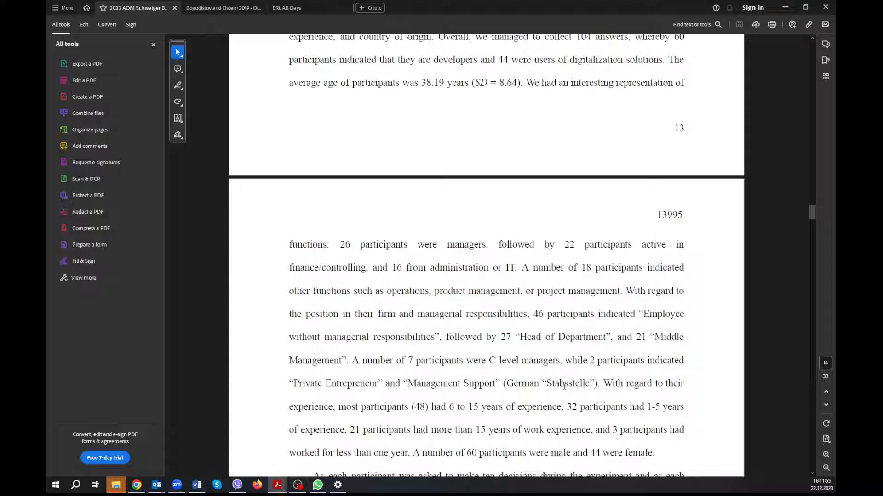
pyautogui.moveTo(565, 342)
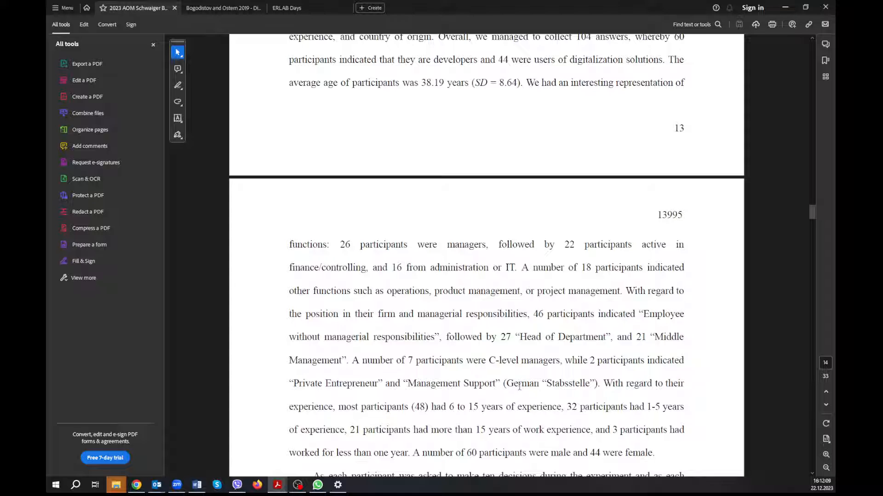
pyautogui.scroll(-3)
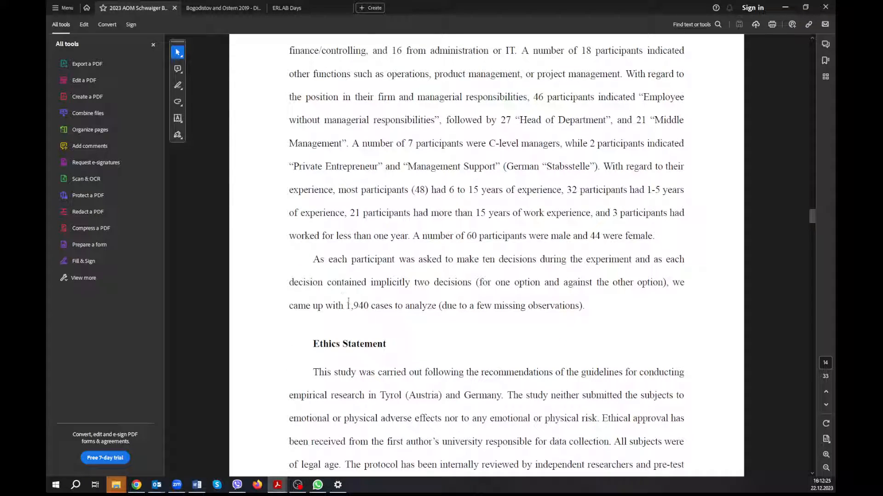
pyautogui.doubleClick(353, 305)
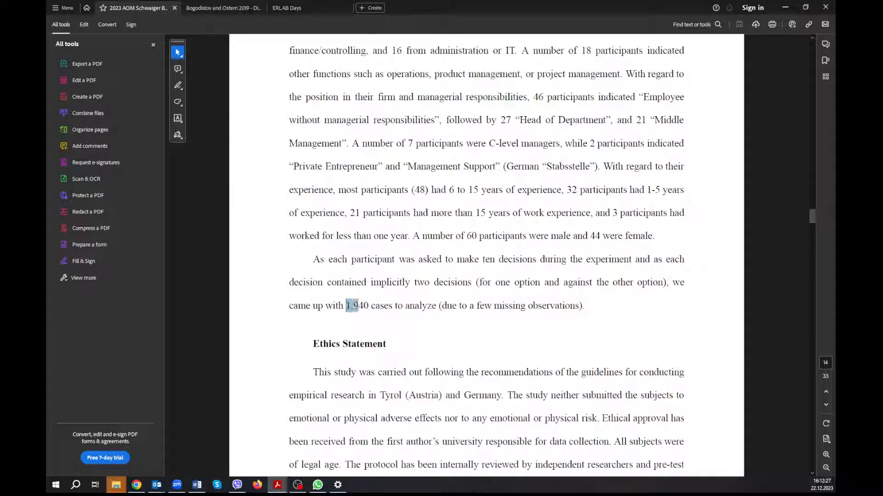
pyautogui.doubleClick(357, 305)
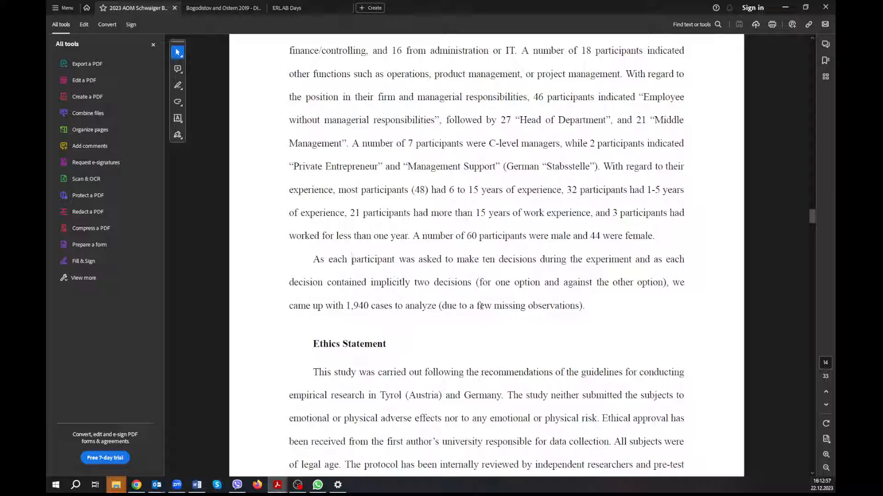
pyautogui.scroll(-3)
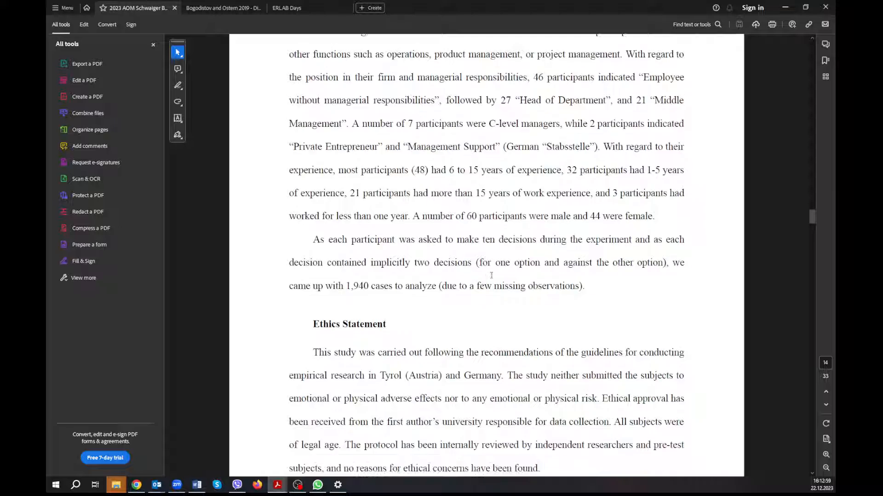
pyautogui.scroll(-3)
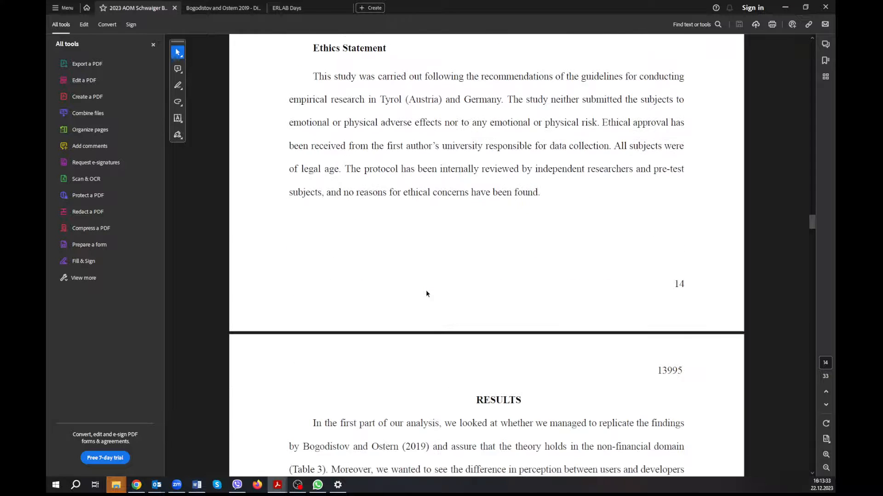
pyautogui.scroll(-3)
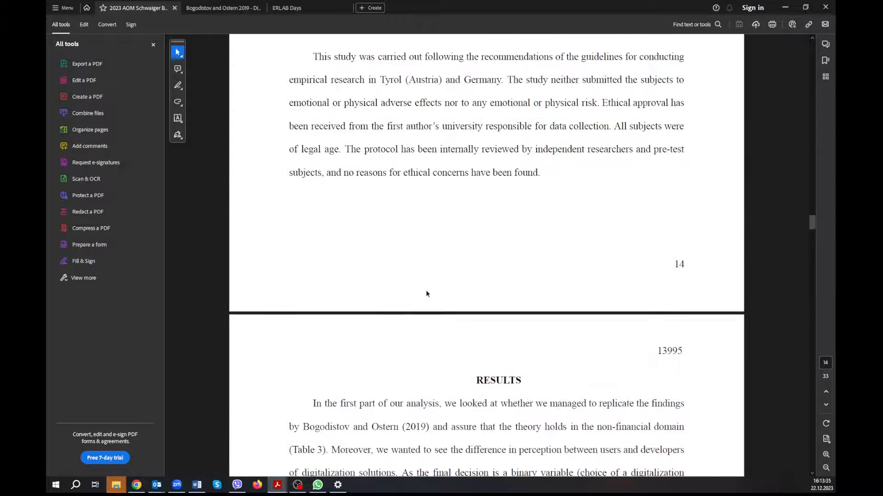
pyautogui.scroll(3)
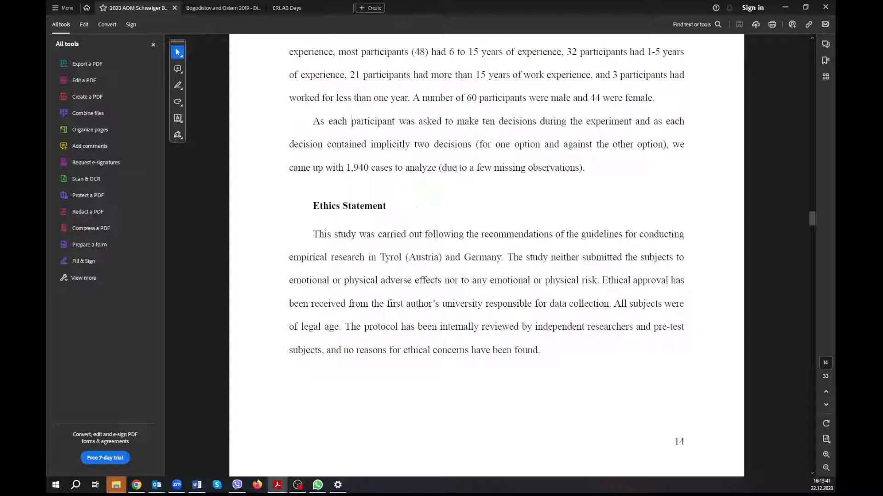
pyautogui.moveTo(364, 75); pyautogui.dragTo(466, 167)
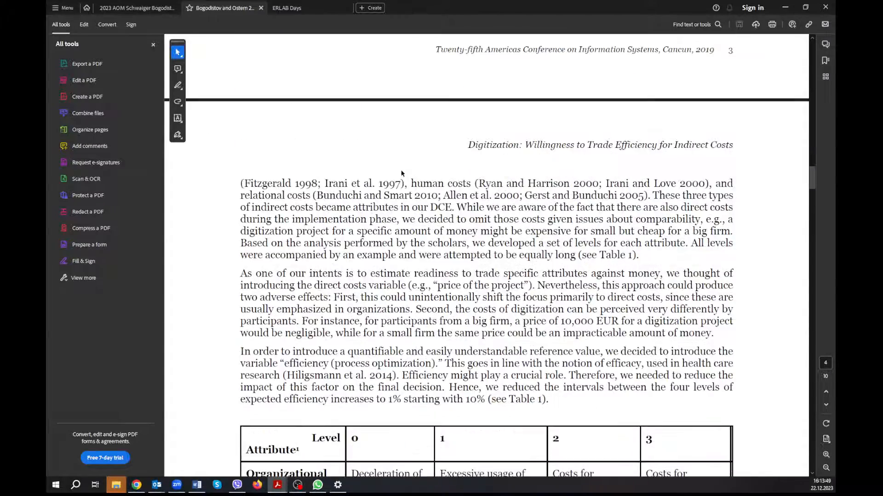
# Scroll into the 2019 paper's Methodology section and highlight its introduction paragraph
pyautogui.scroll(-3)
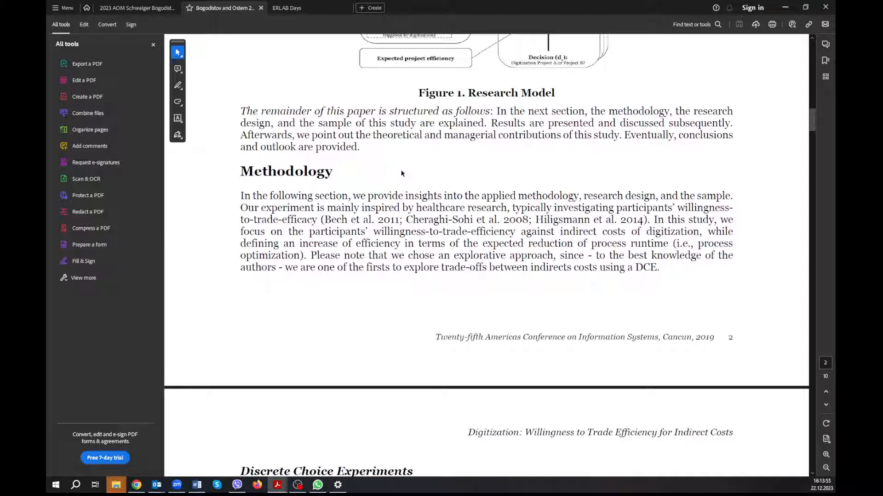
pyautogui.scroll(-3)
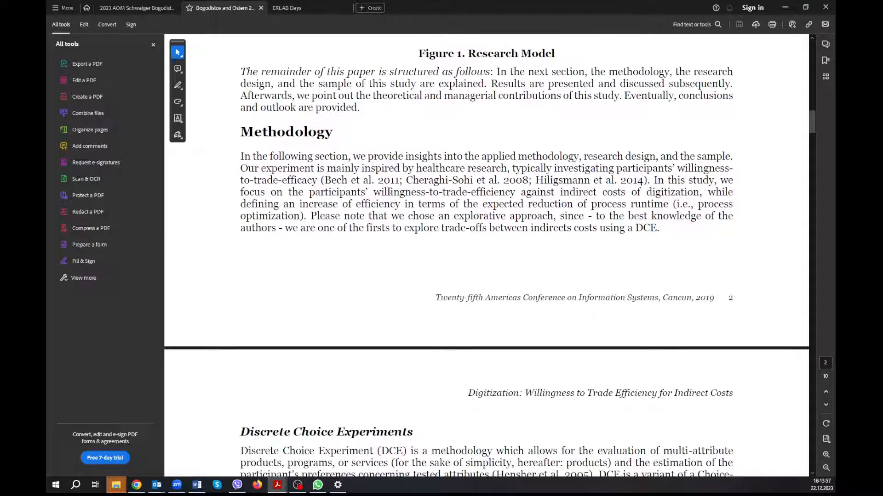
pyautogui.moveTo(342, 182)
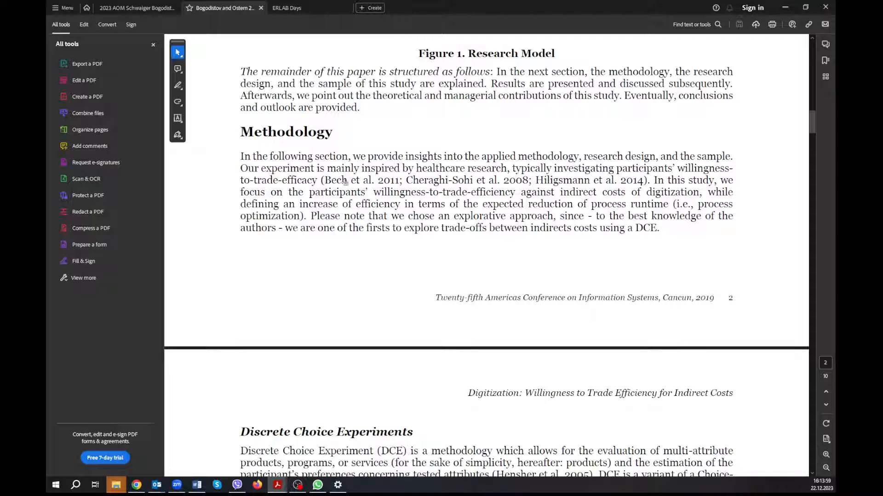
pyautogui.scroll(-3)
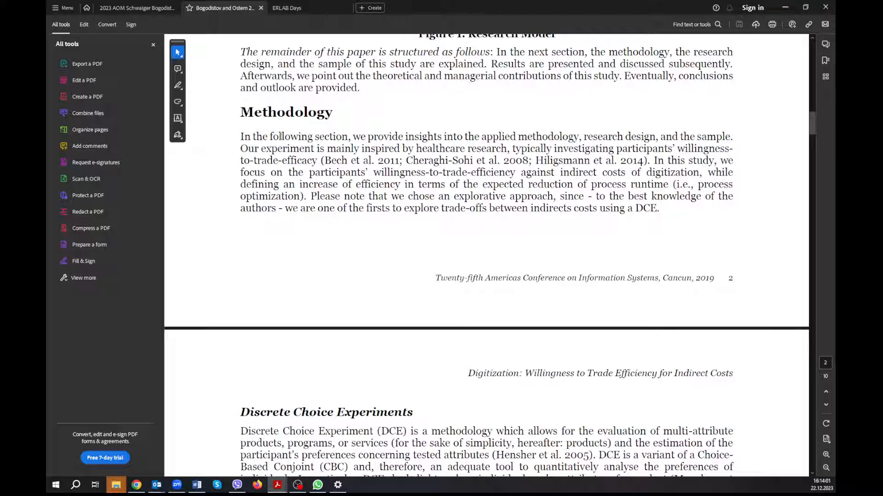
pyautogui.moveTo(269, 136); pyautogui.dragTo(398, 209)
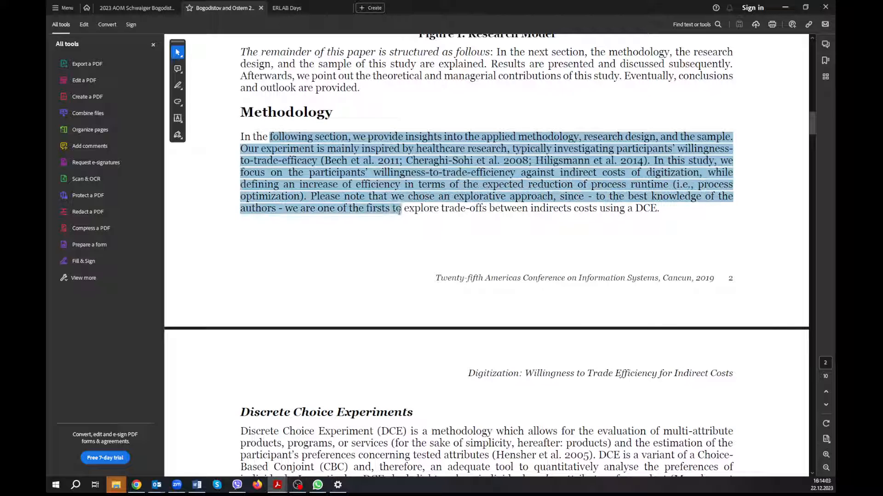
pyautogui.click(365, 240)
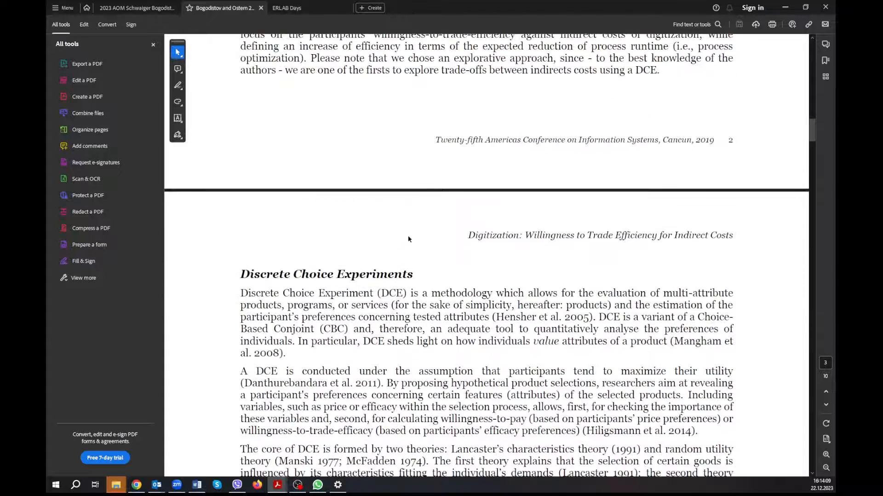
# Highlight the hypothetical product selections sentence and continue to page 4's indirect costs discussion
pyautogui.scroll(-3)
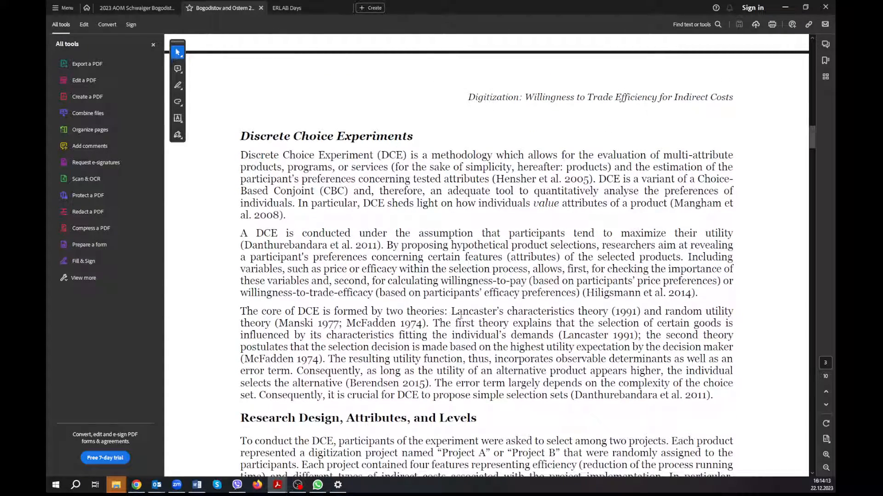
pyautogui.moveTo(450, 245); pyautogui.dragTo(490, 268)
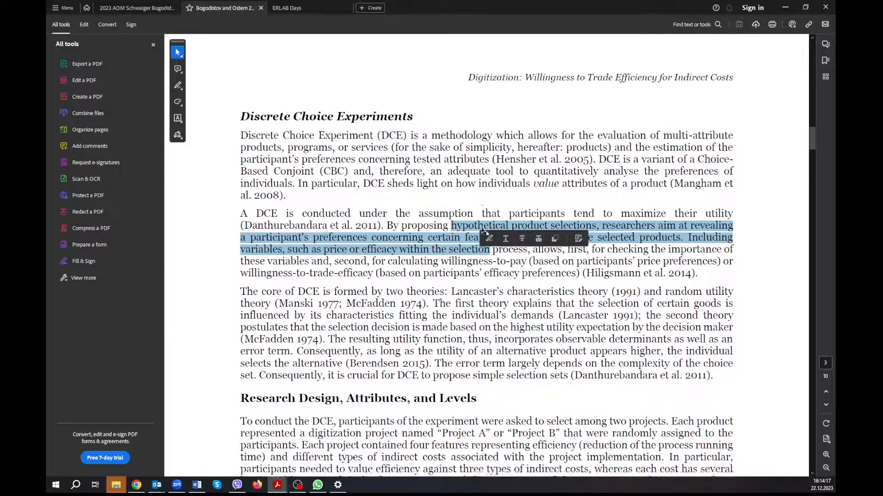
pyautogui.scroll(-3)
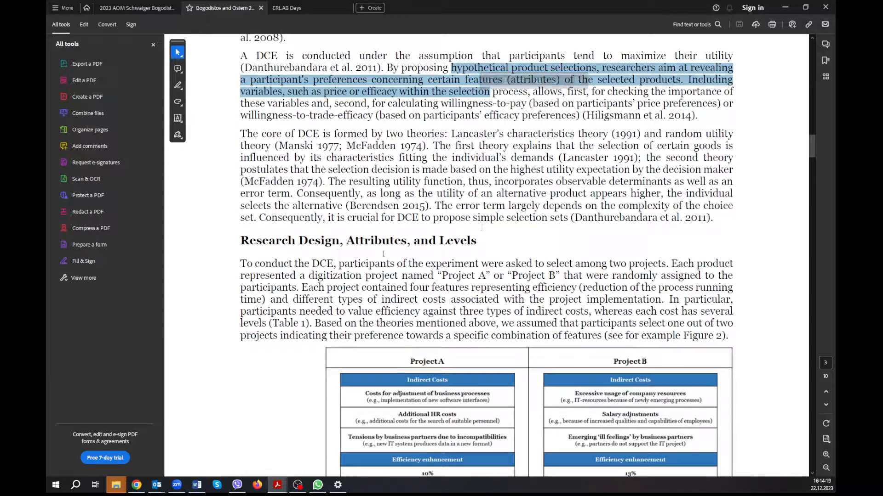
pyautogui.scroll(-3)
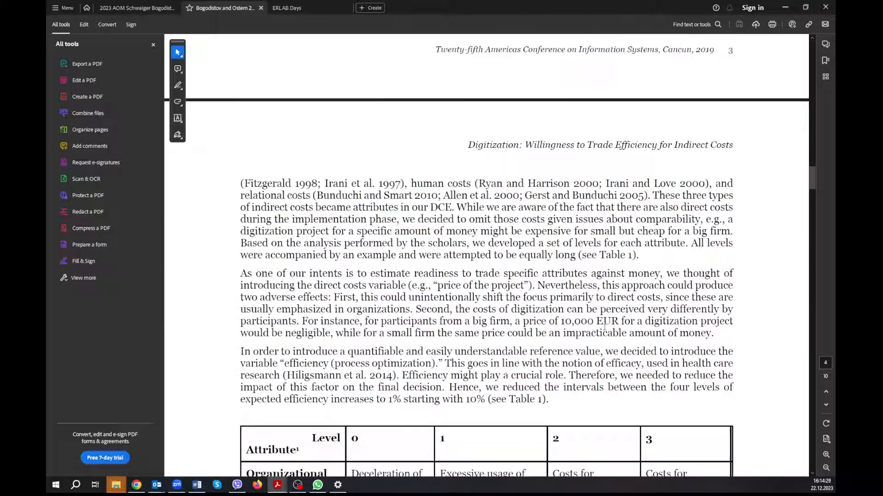
# Scroll into Table 1's attributes and levels, highlighting the 10,000 EUR price figure
pyautogui.scroll(-3)
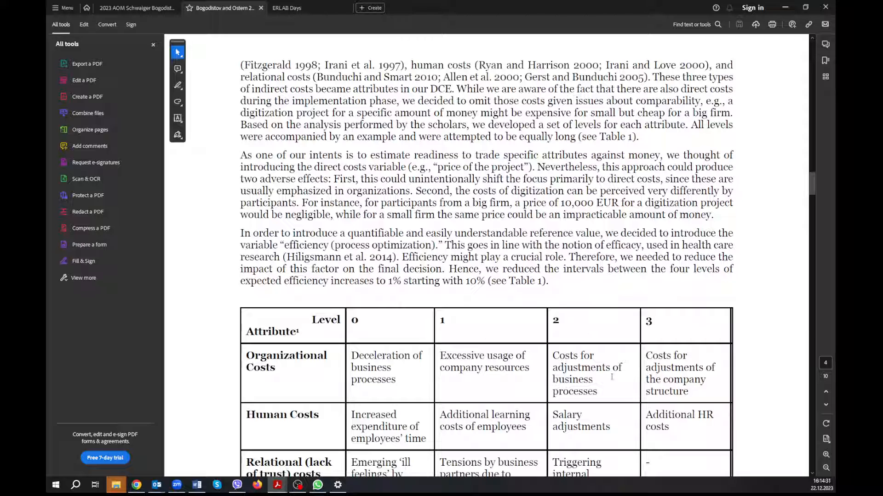
pyautogui.moveTo(468, 101); pyautogui.dragTo(563, 190)
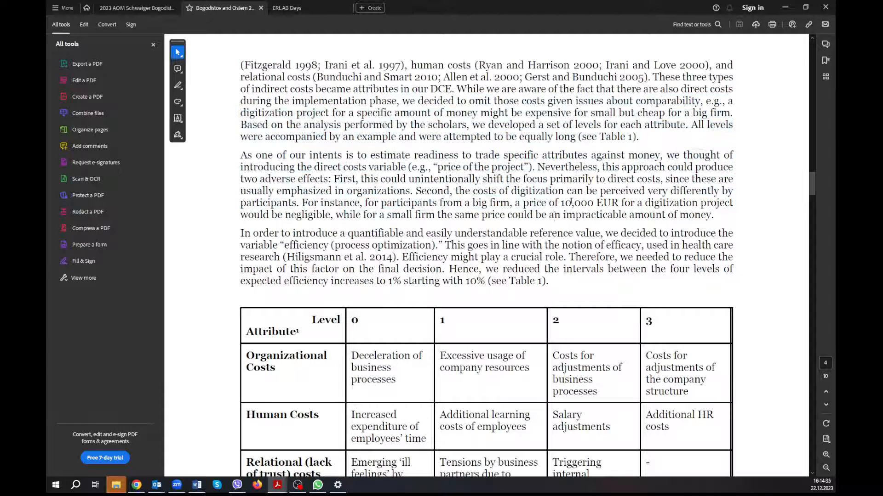
pyautogui.scroll(-3)
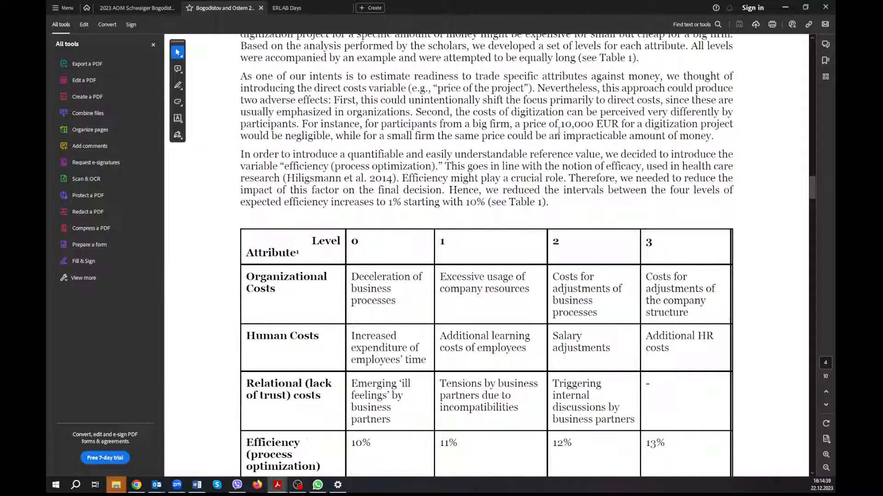
pyautogui.doubleClick(588, 124)
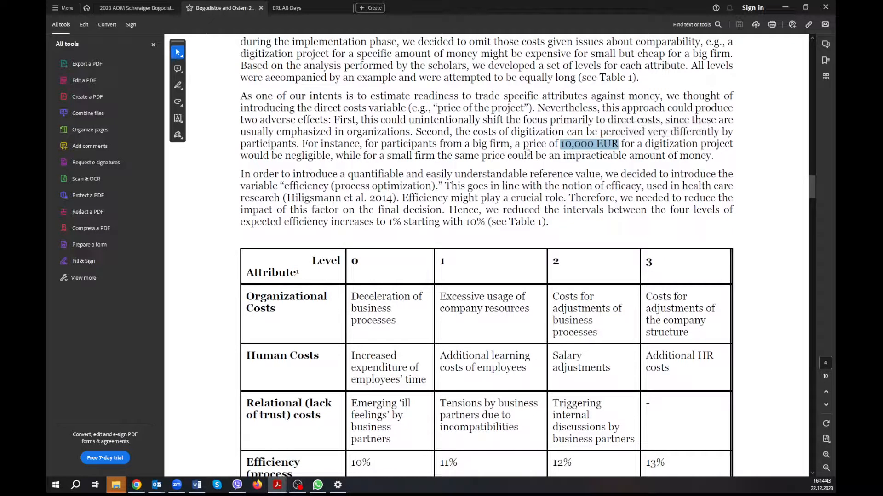
# Review the full Table 1 and scroll on to the Experimental Procedure and Sample Design section
pyautogui.scroll(3)
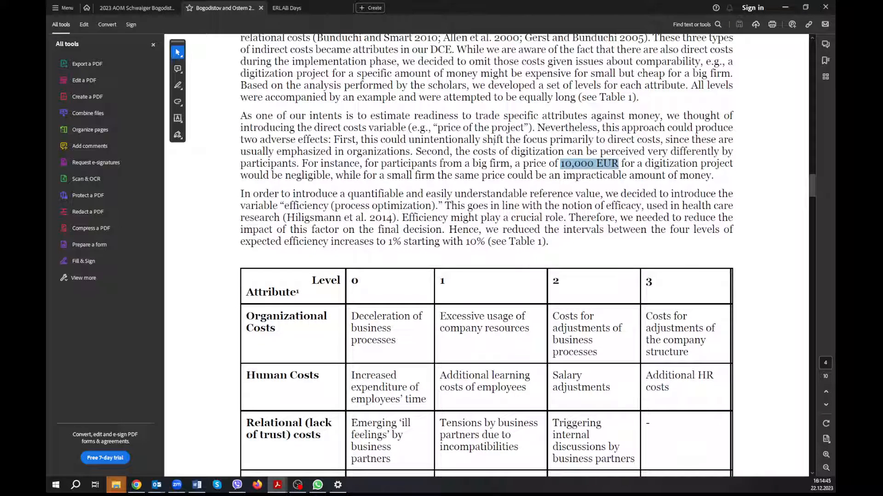
pyautogui.scroll(-3)
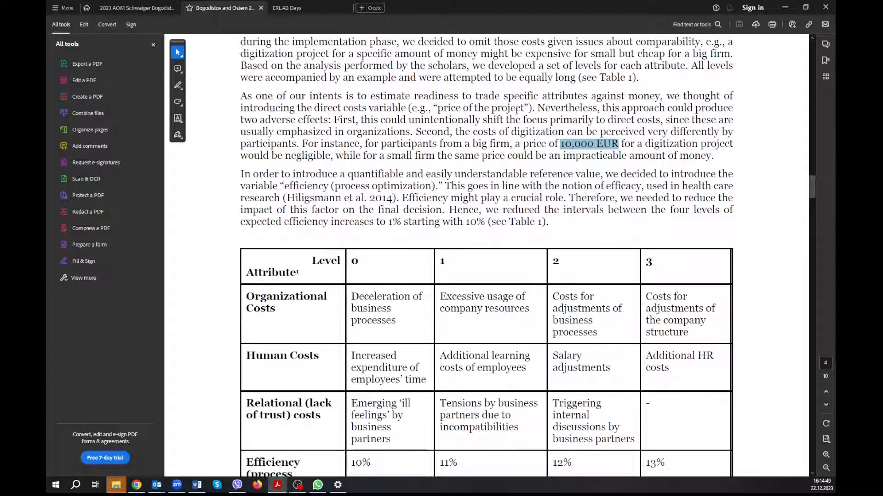
pyautogui.scroll(-3)
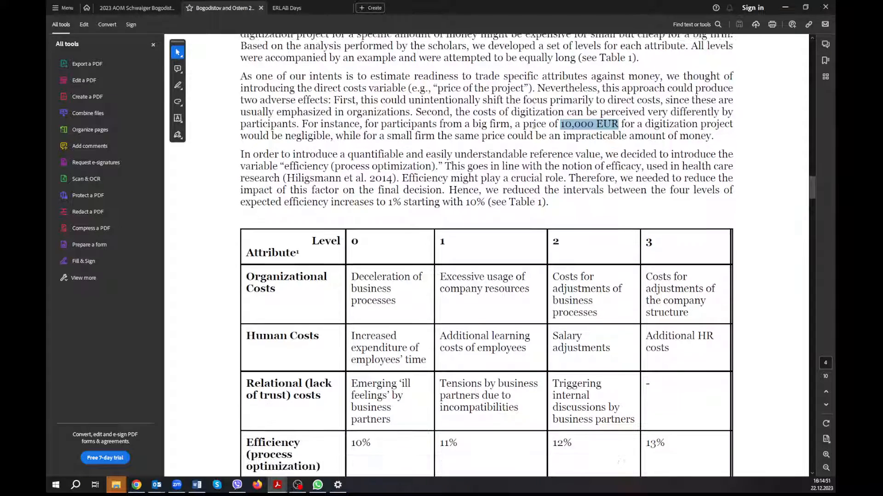
pyautogui.scroll(-3)
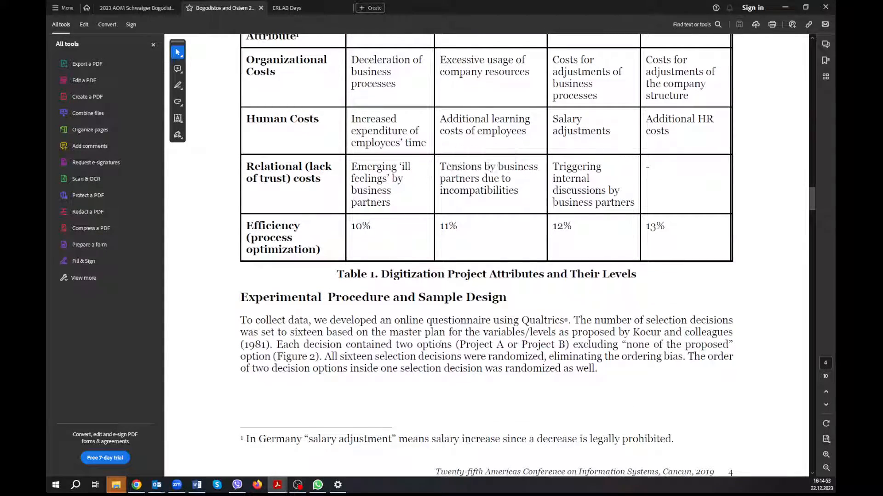
# Highlight the online questionnaire sentences and scroll to page 5's Model specification equations
pyautogui.scroll(-3)
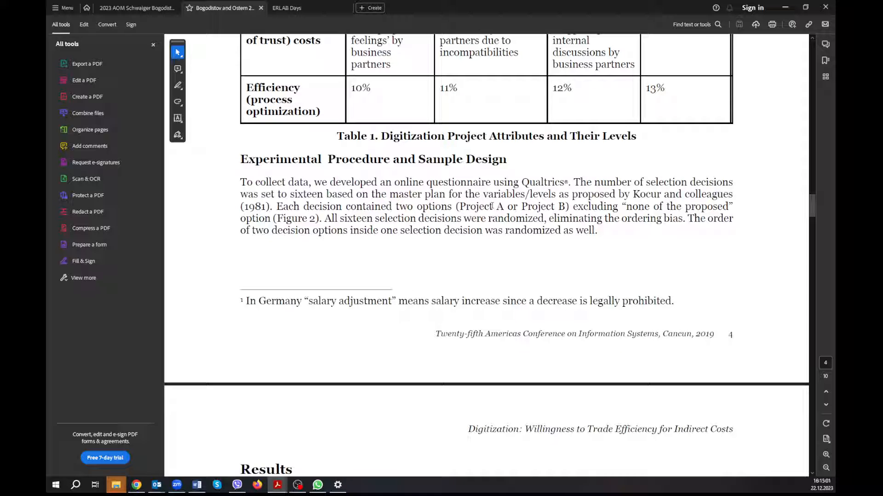
pyautogui.scroll(-3)
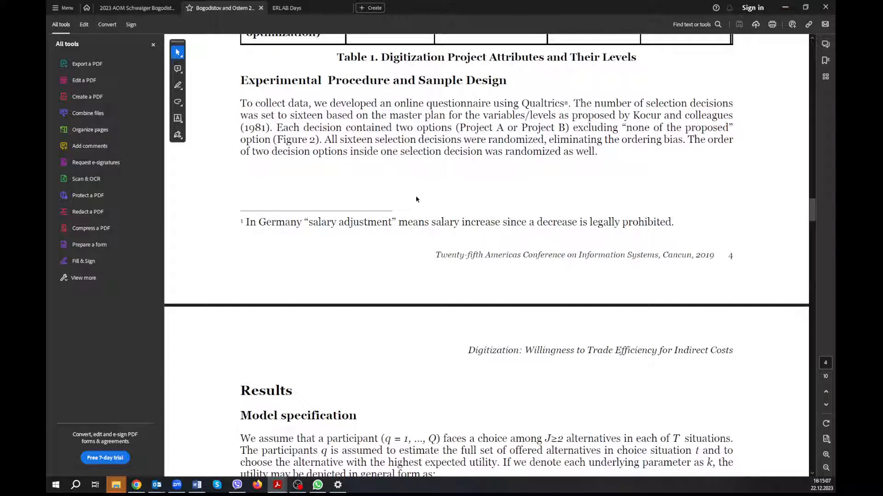
pyautogui.moveTo(419, 139); pyautogui.dragTo(618, 139)
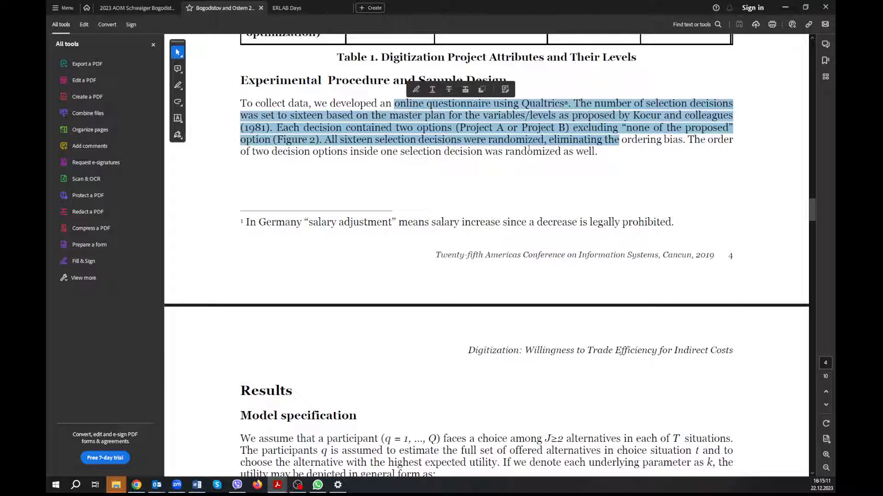
pyautogui.scroll(-3)
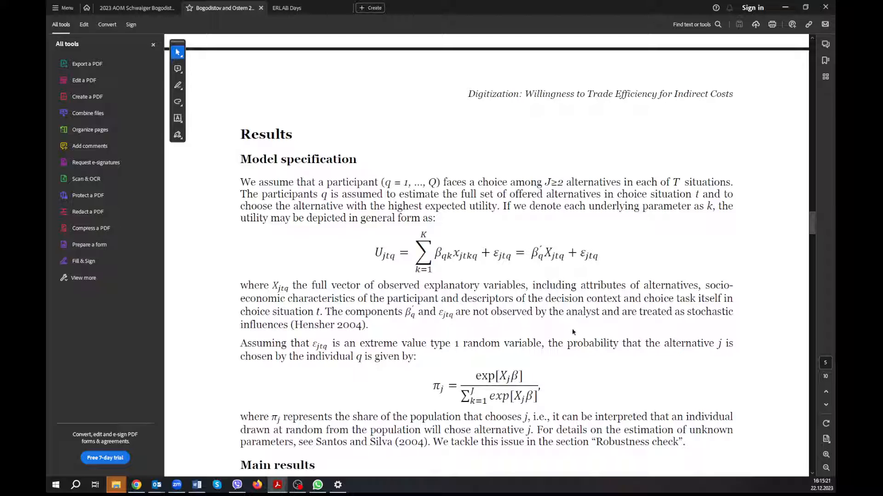
pyautogui.scroll(-3)
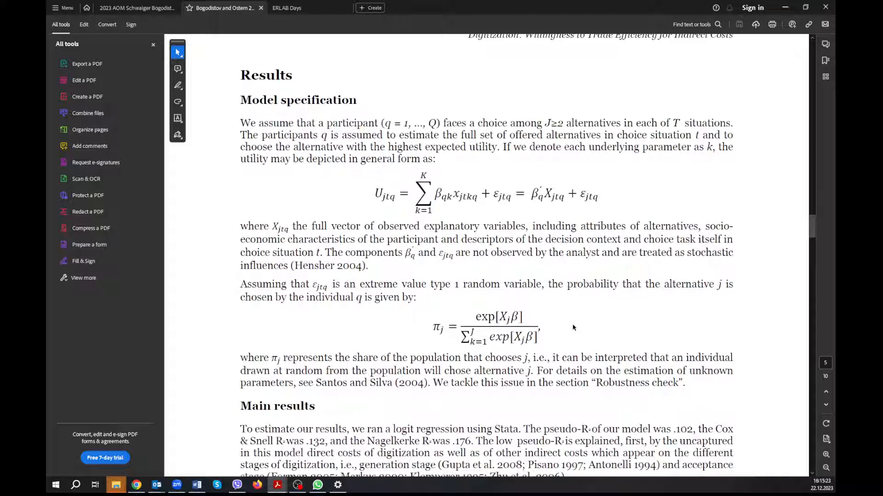